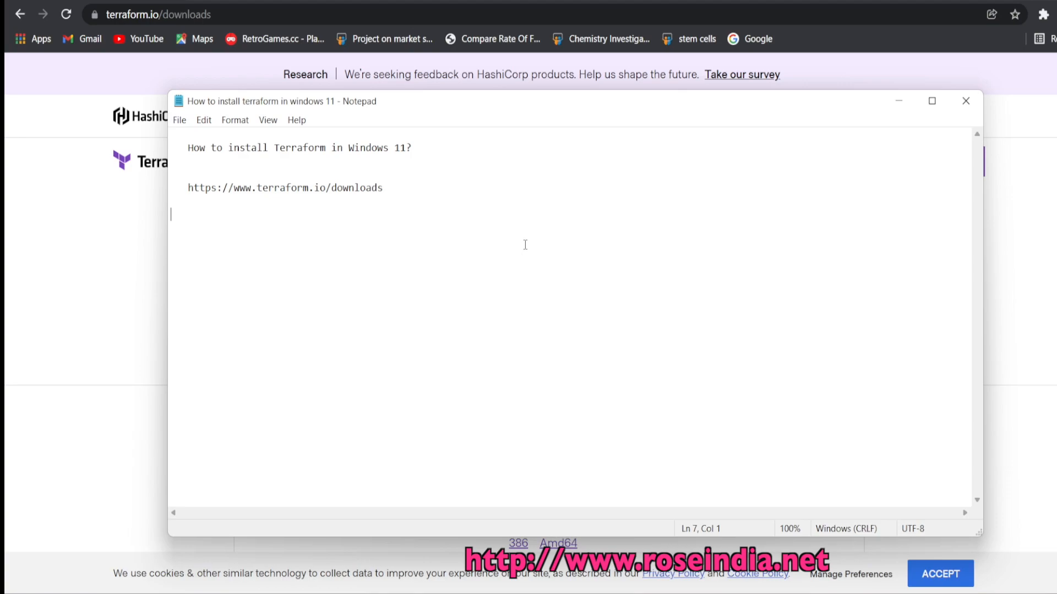
mouse_move(388, 189)
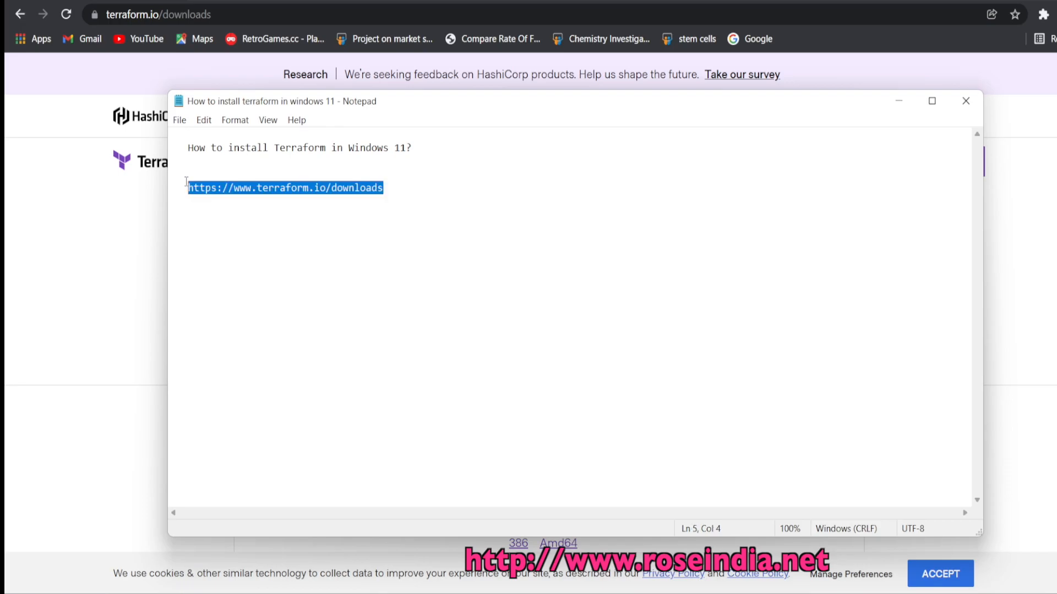
Right-click the terraform.io downloads link in the Notepad notes to copy it.
right_click(262, 195)
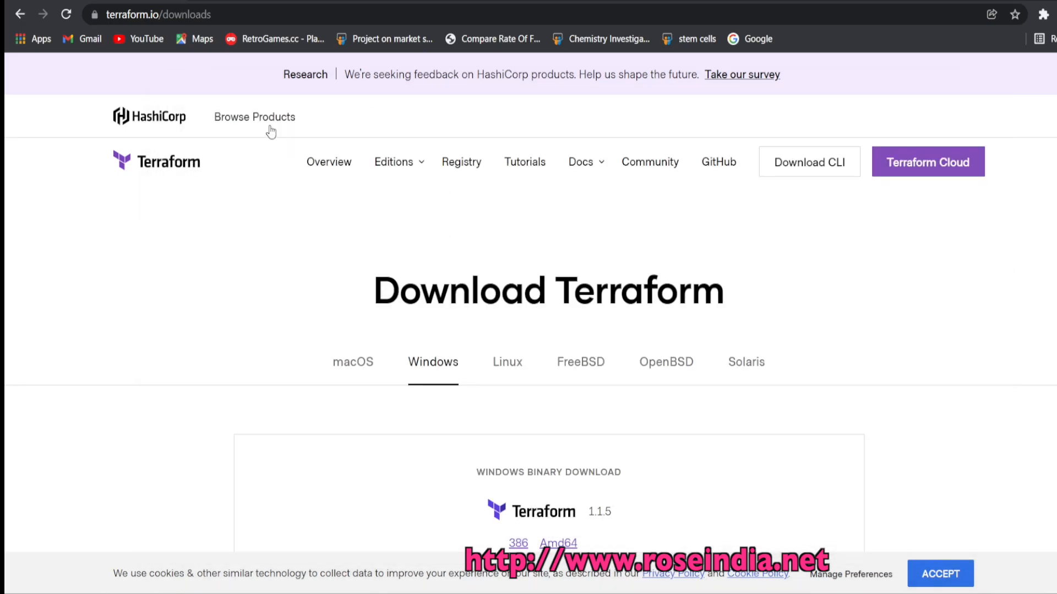
Browse the Terraform 1.1.5 download tabs for macOS, Windows, FreeBSD and OpenBSD.
click(156, 13)
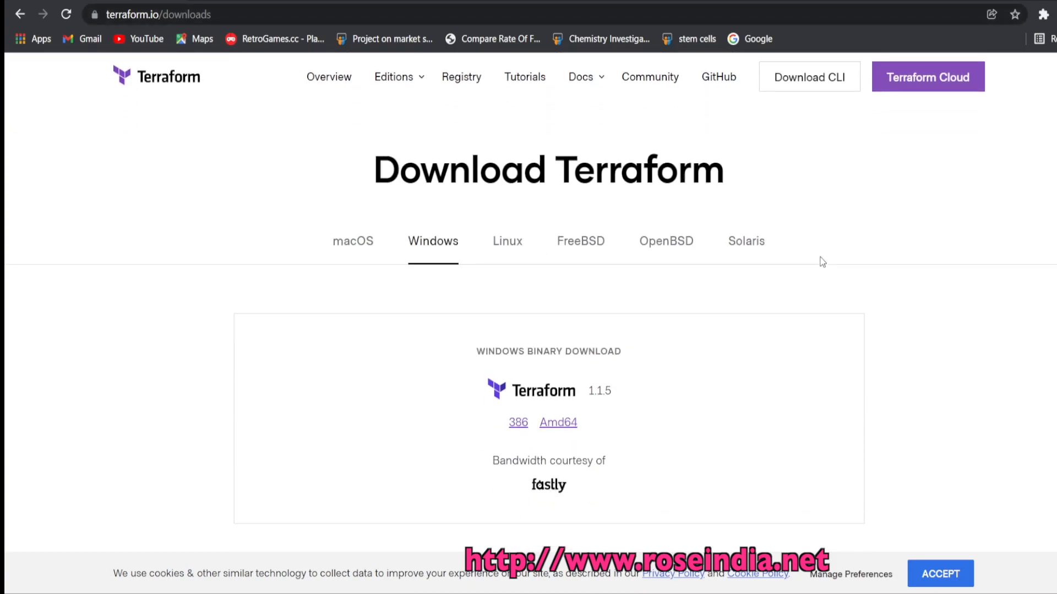
scroll(down, 3)
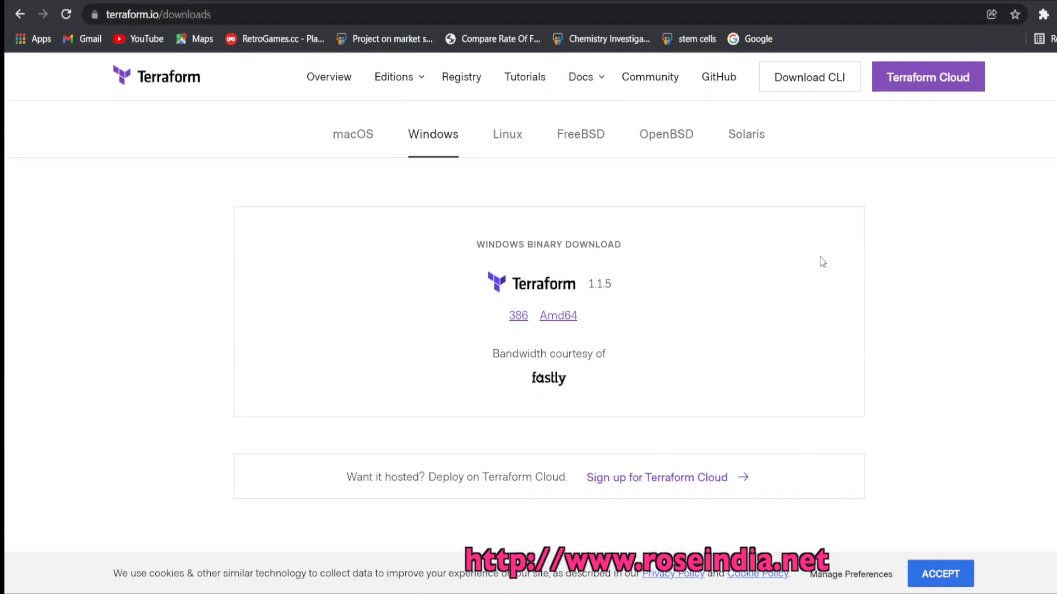
click(352, 209)
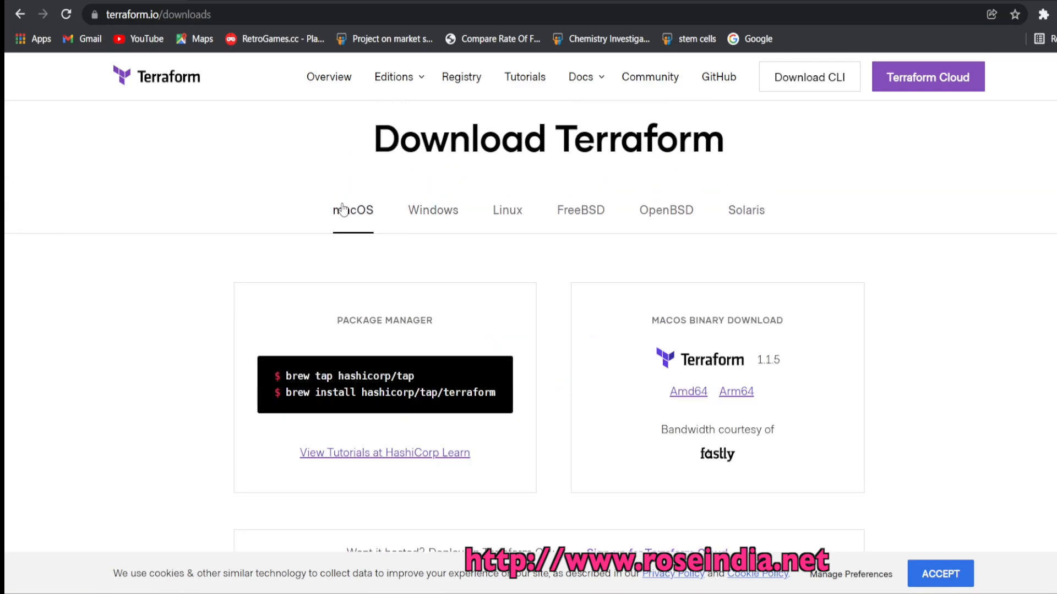
click(433, 210)
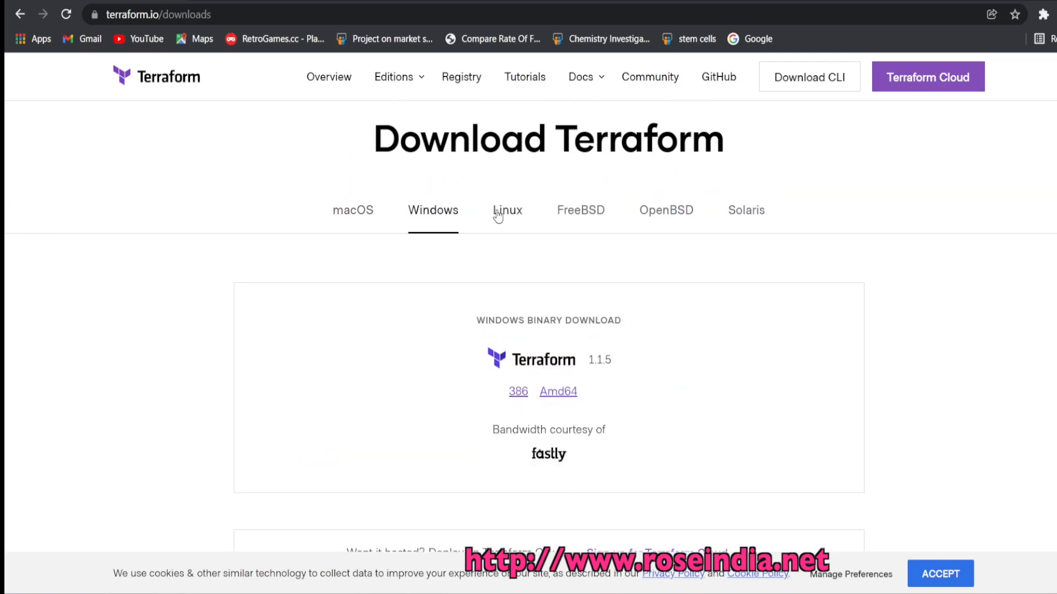
click(580, 210)
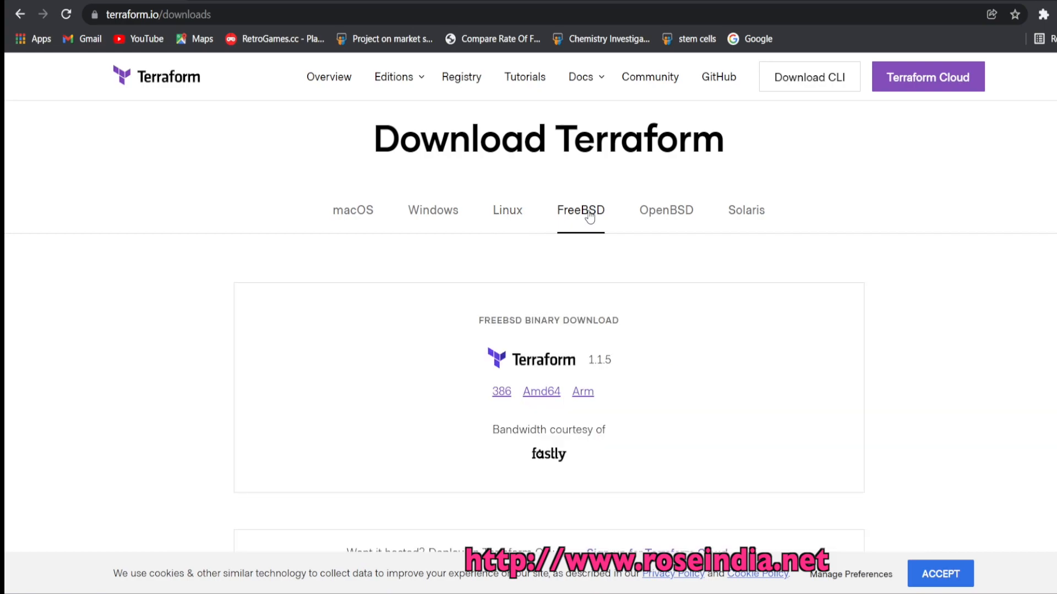
click(666, 210)
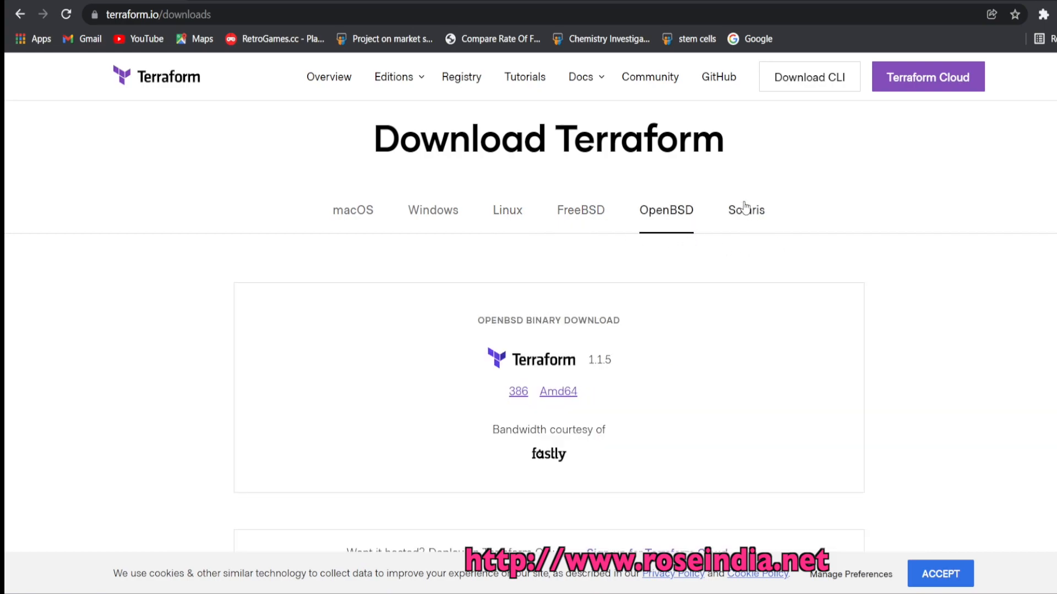
click(432, 210)
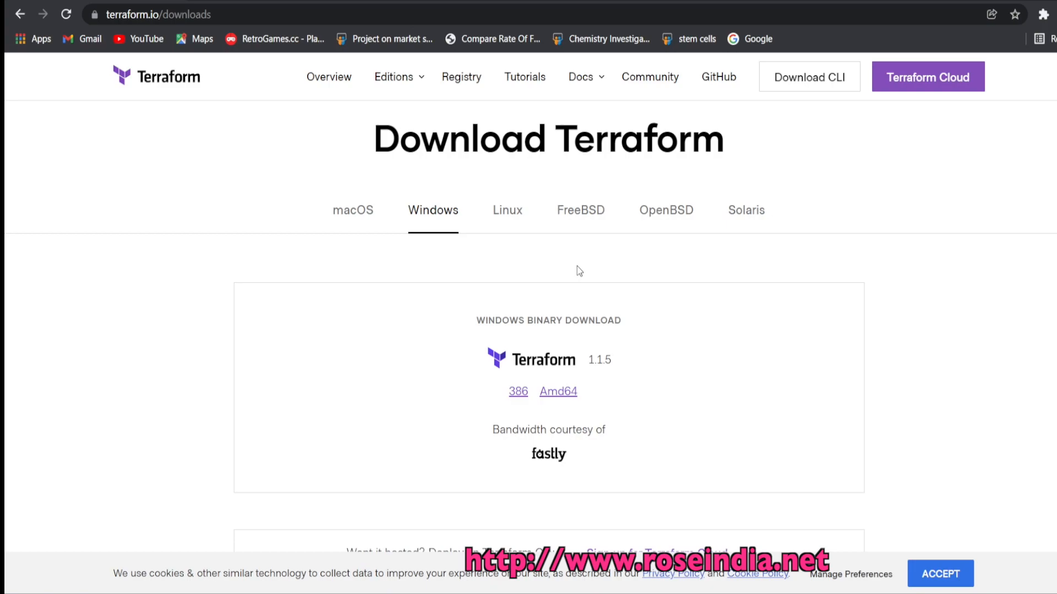
mouse_move(518, 391)
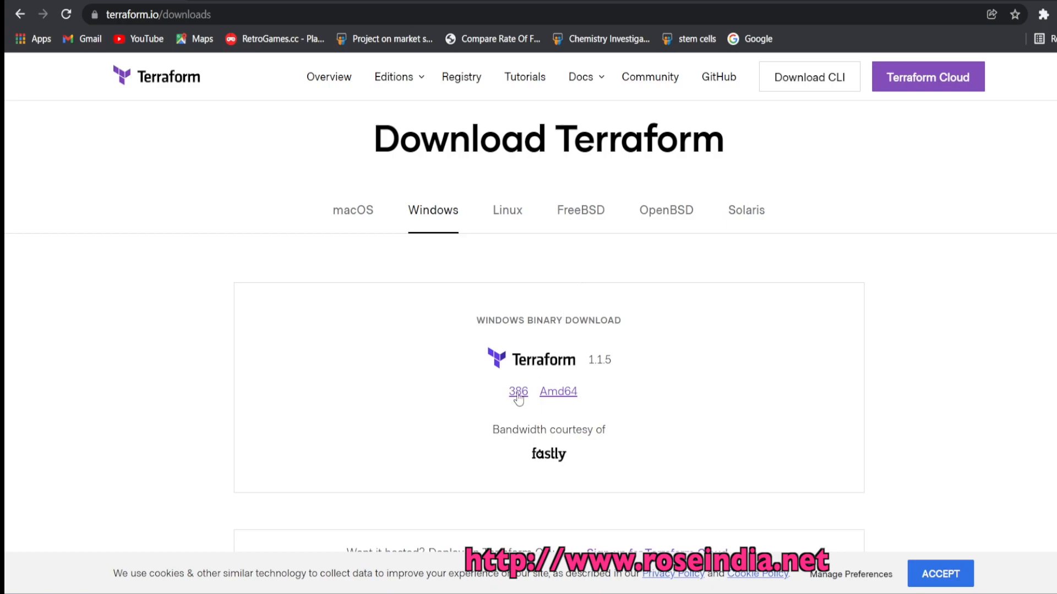
mouse_move(517, 393)
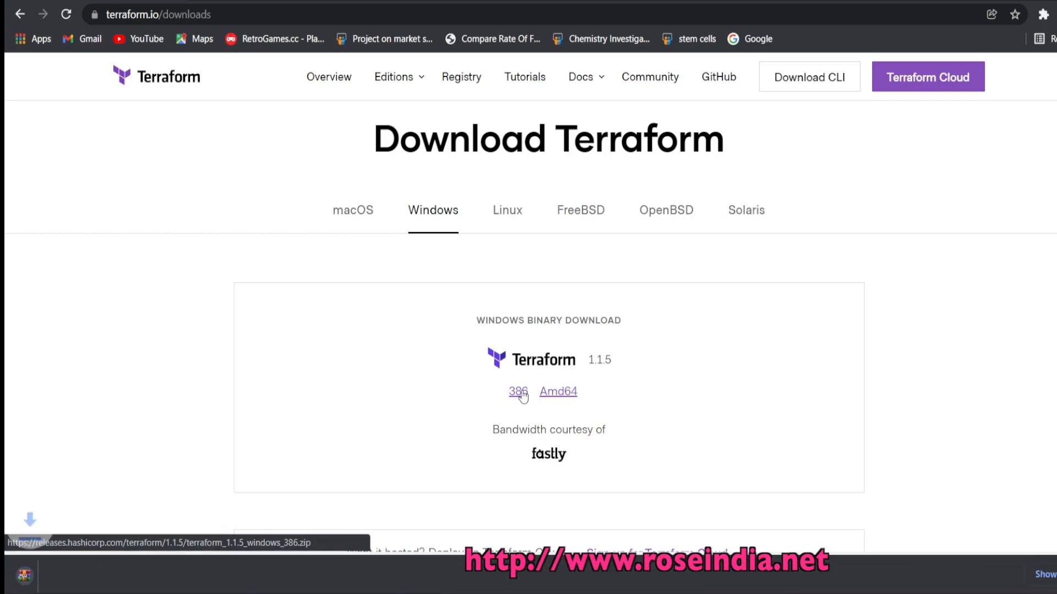
Download the Windows 386 zip of Terraform 1.1.5 and open its download options.
click(518, 391)
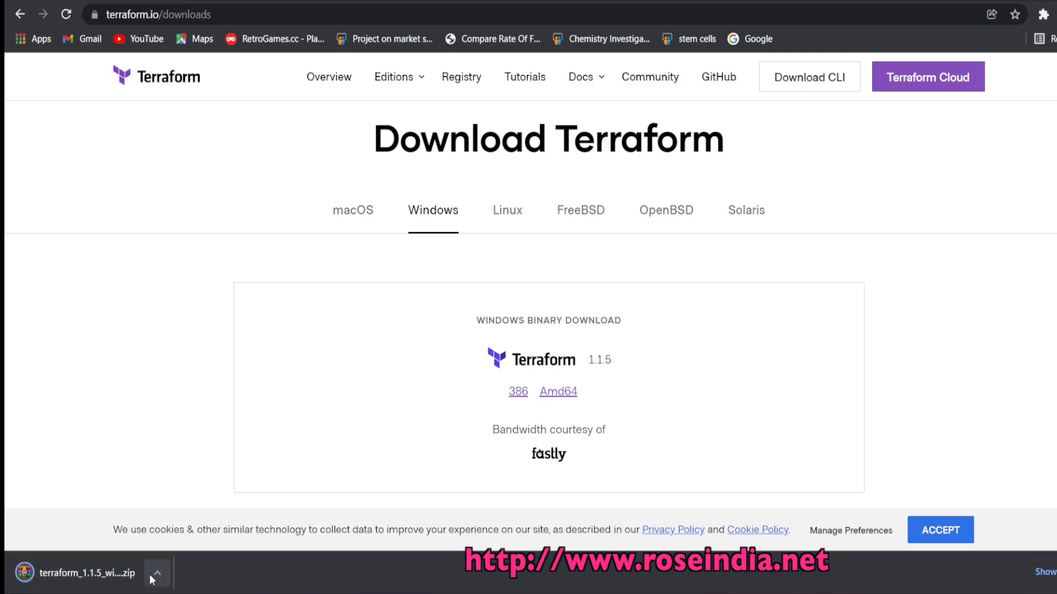
click(156, 573)
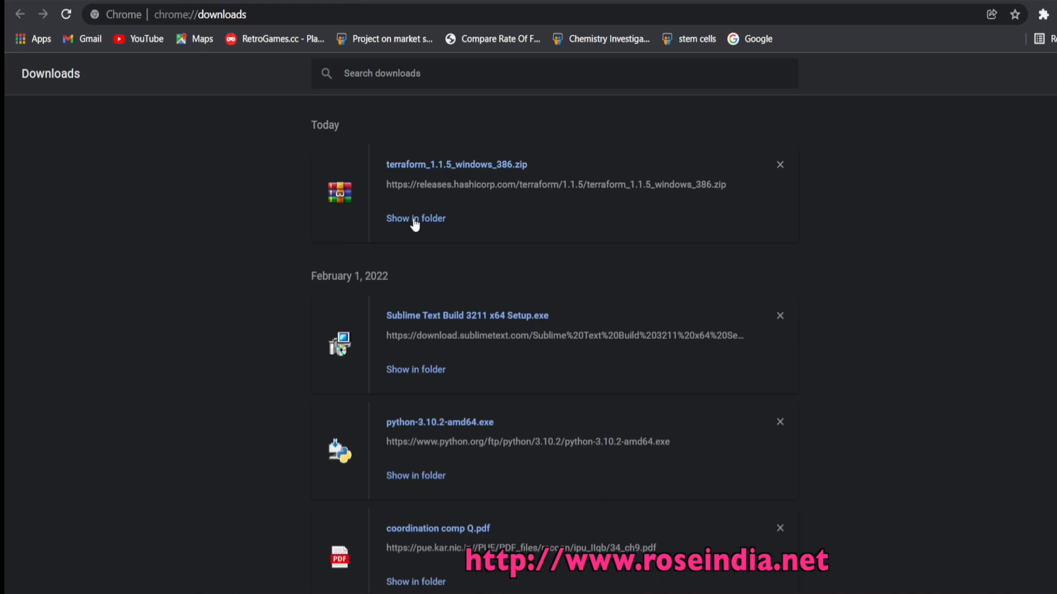
Show terraform_1.1.5_windows_386.zip in its Downloads folder and open its file actions.
click(415, 218)
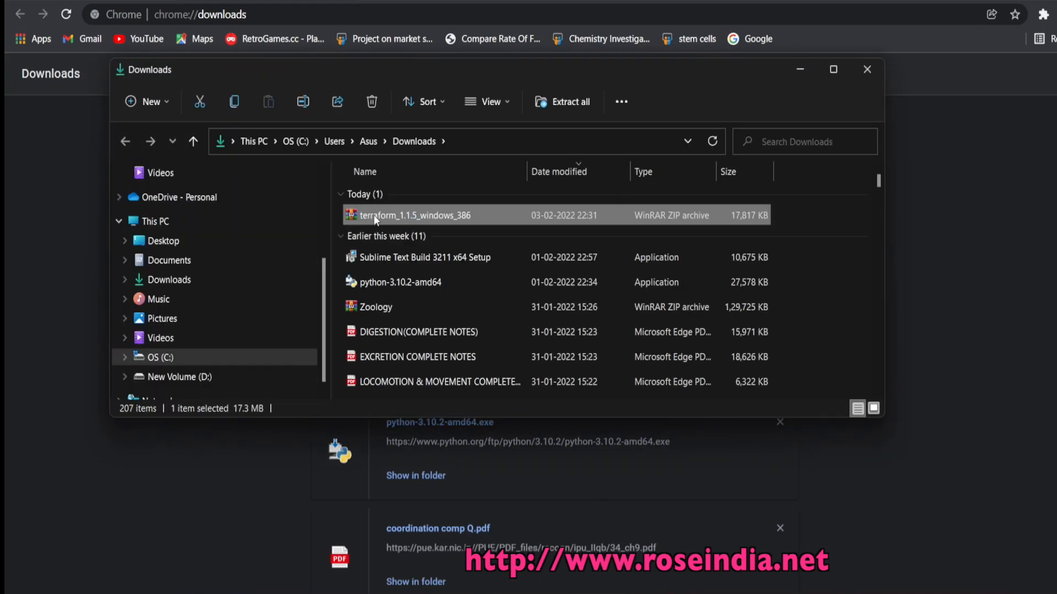
right_click(376, 215)
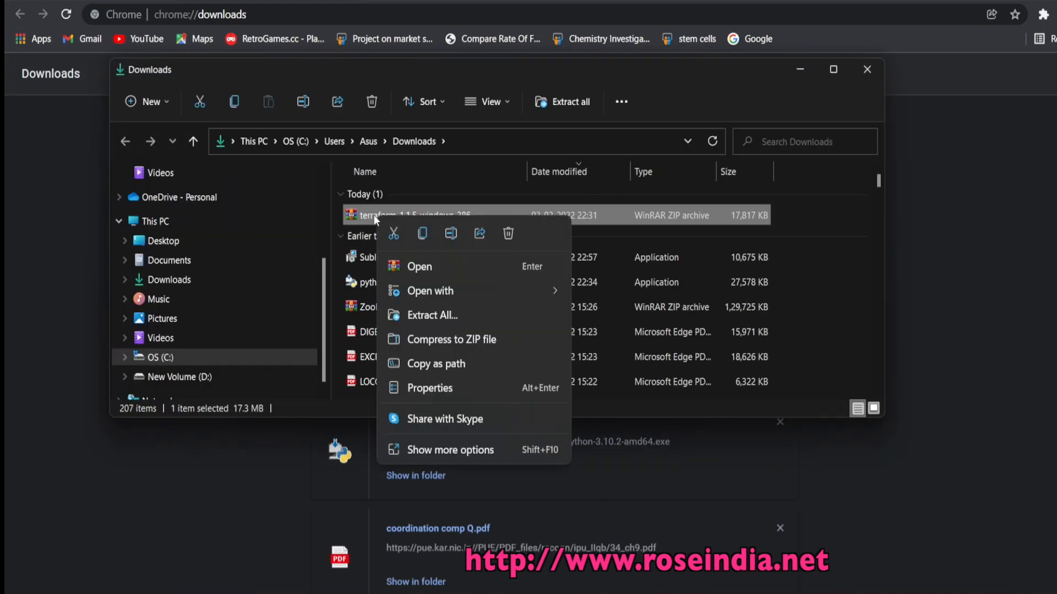
mouse_move(450, 297)
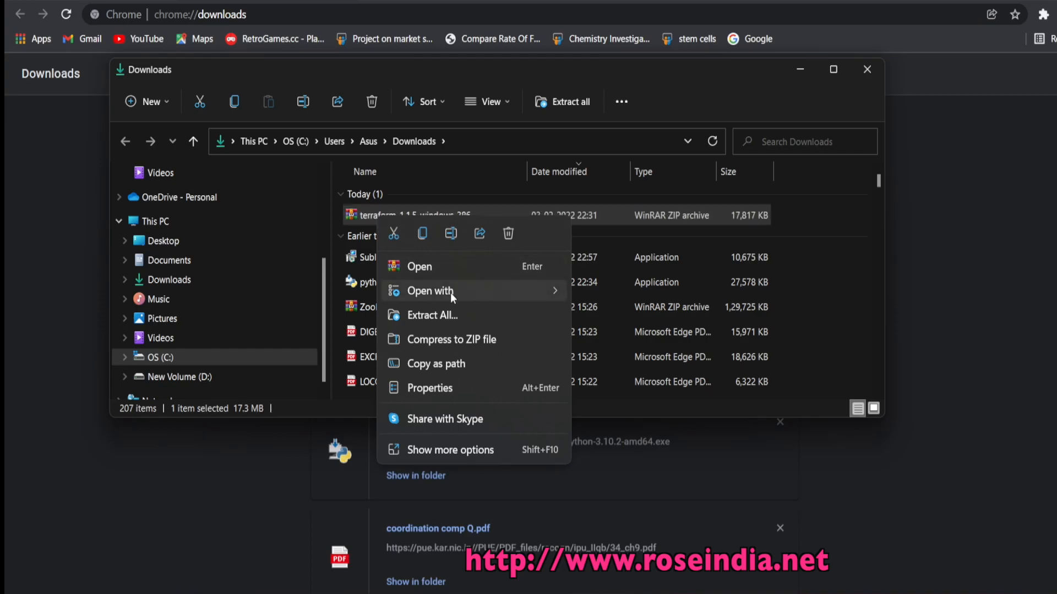
mouse_move(444, 336)
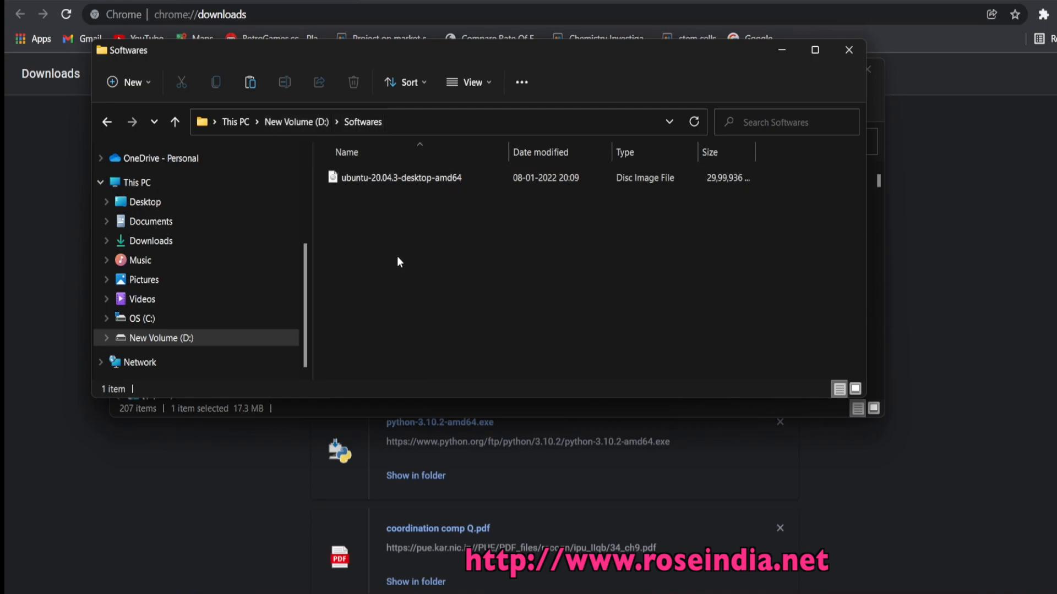
Paste the Terraform zip into D:\Softwares and extract it to terraform_1.1.5_windows_386.
right_click(398, 262)
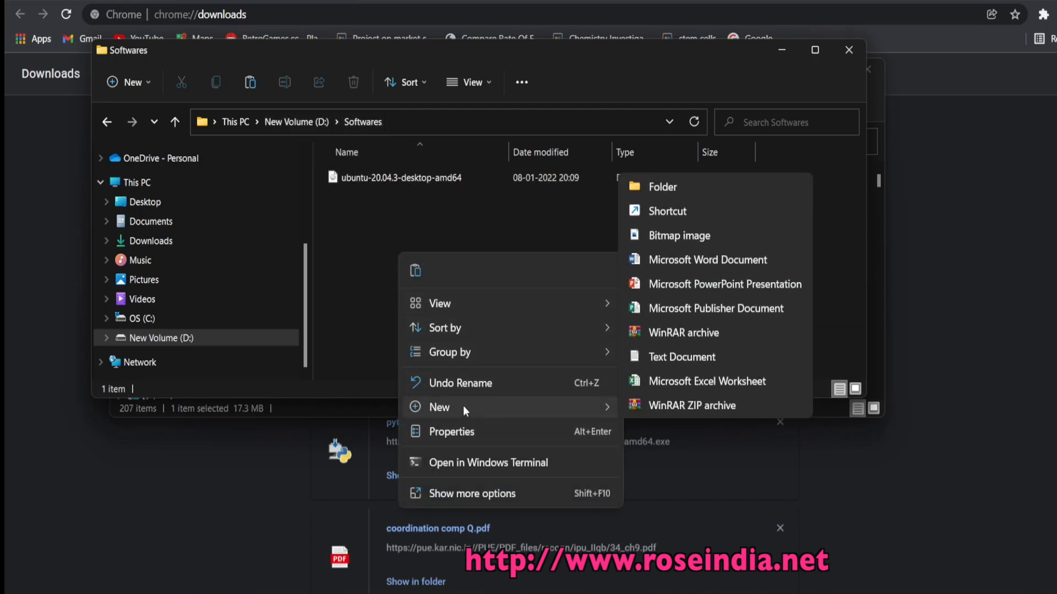
mouse_move(470, 394)
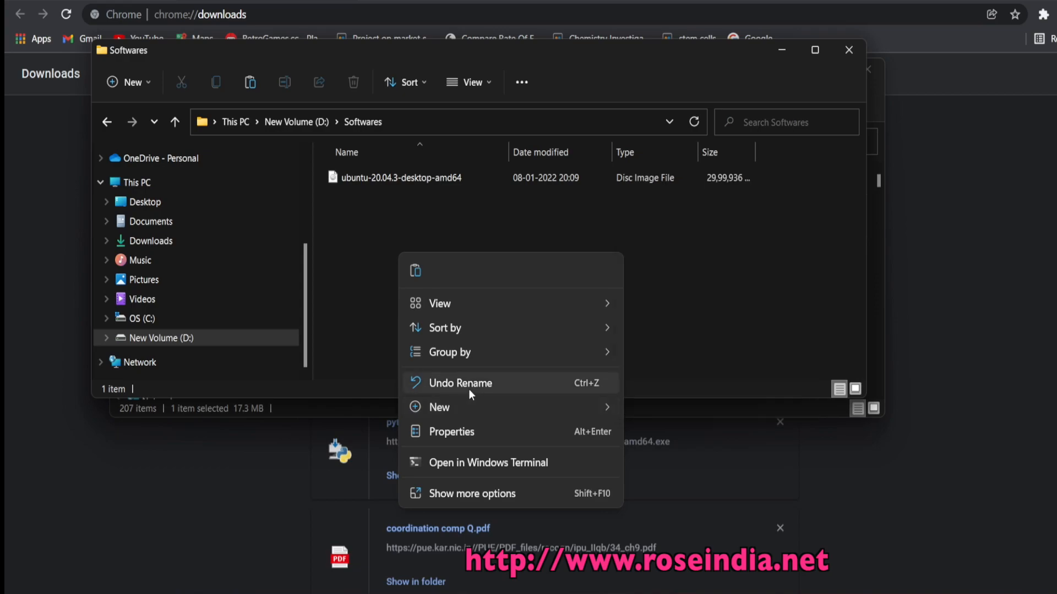
click(439, 304)
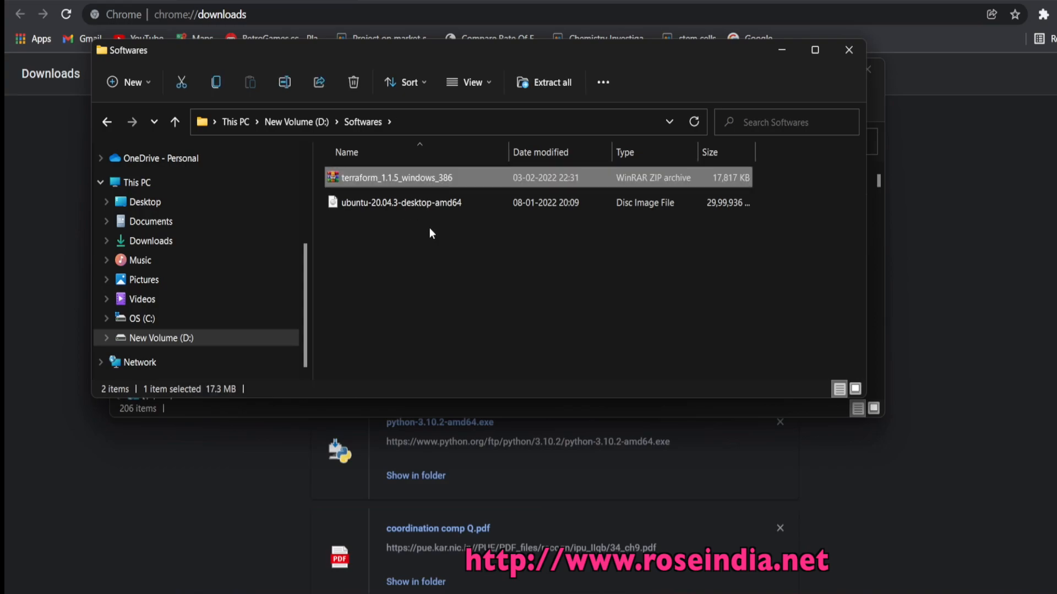
right_click(378, 177)
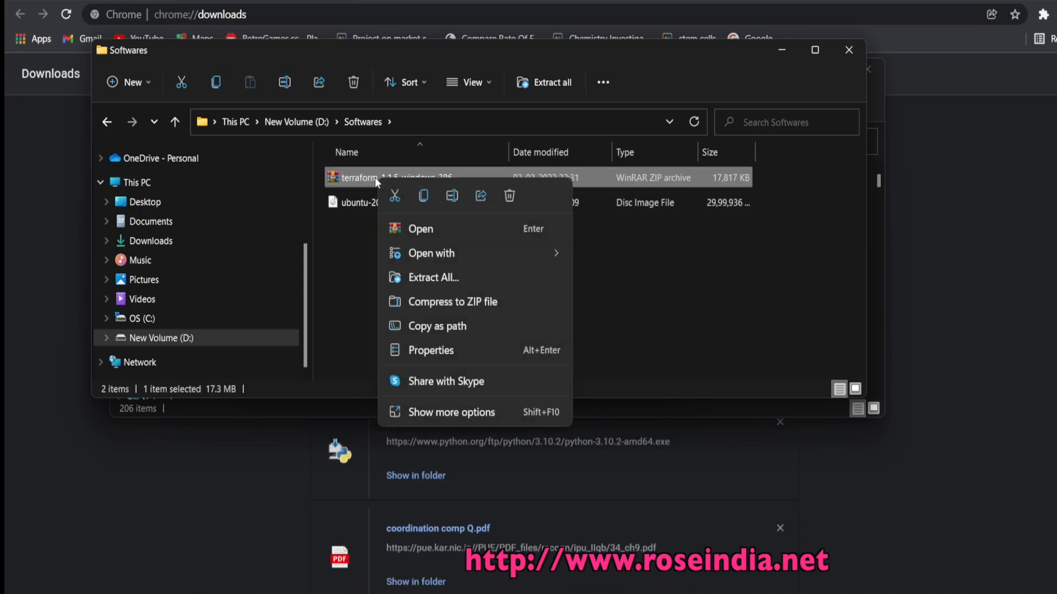
mouse_move(467, 253)
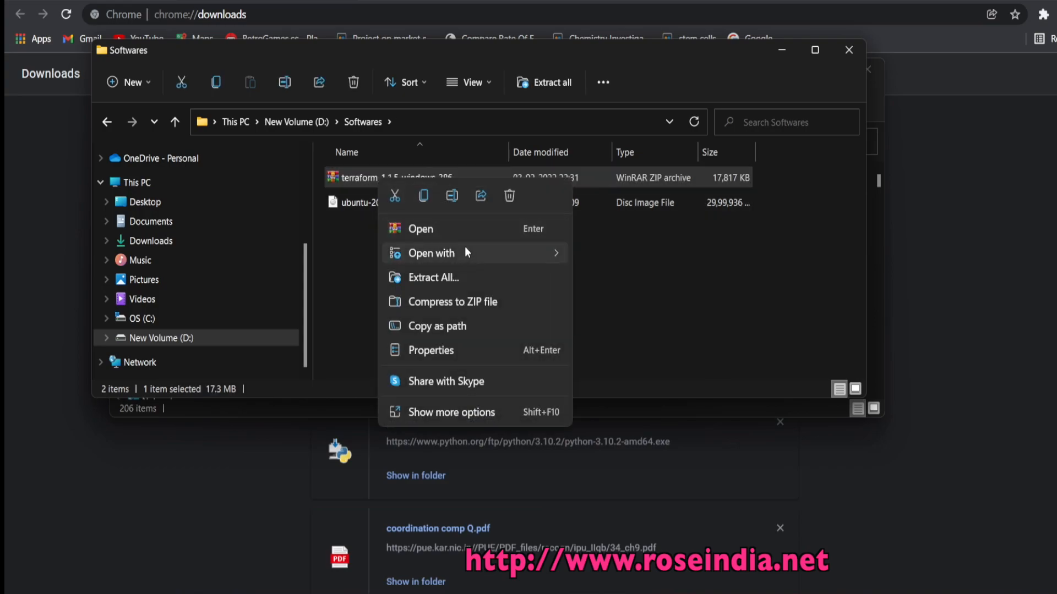
mouse_move(420, 228)
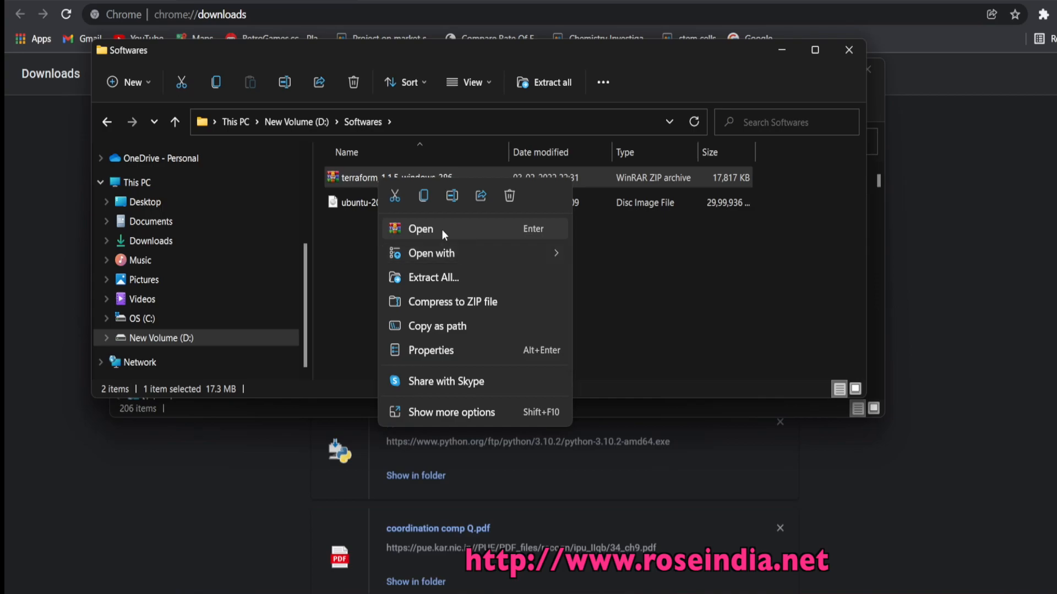
mouse_move(460, 278)
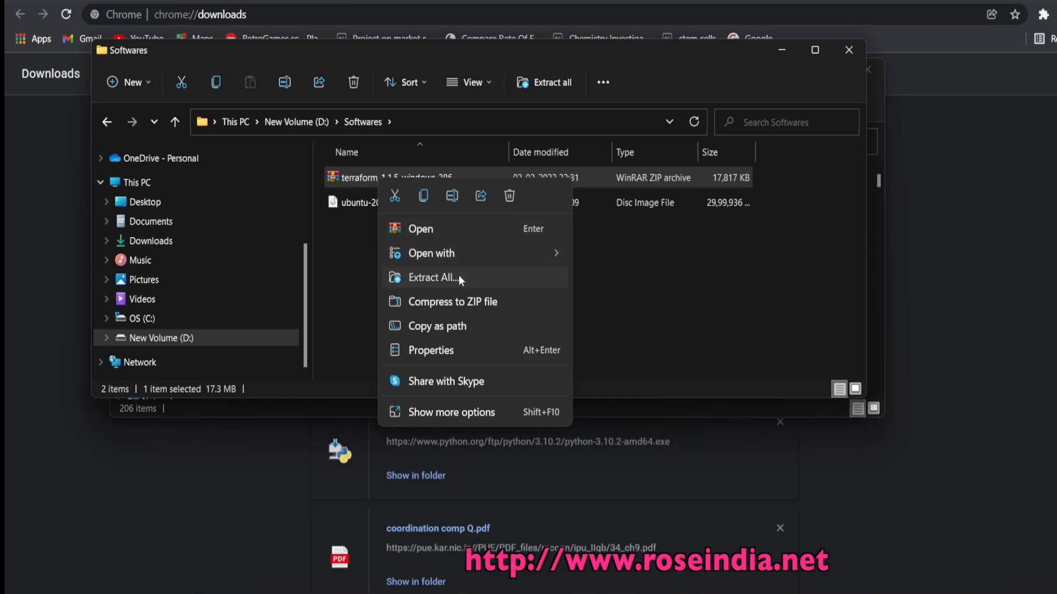
click(432, 277)
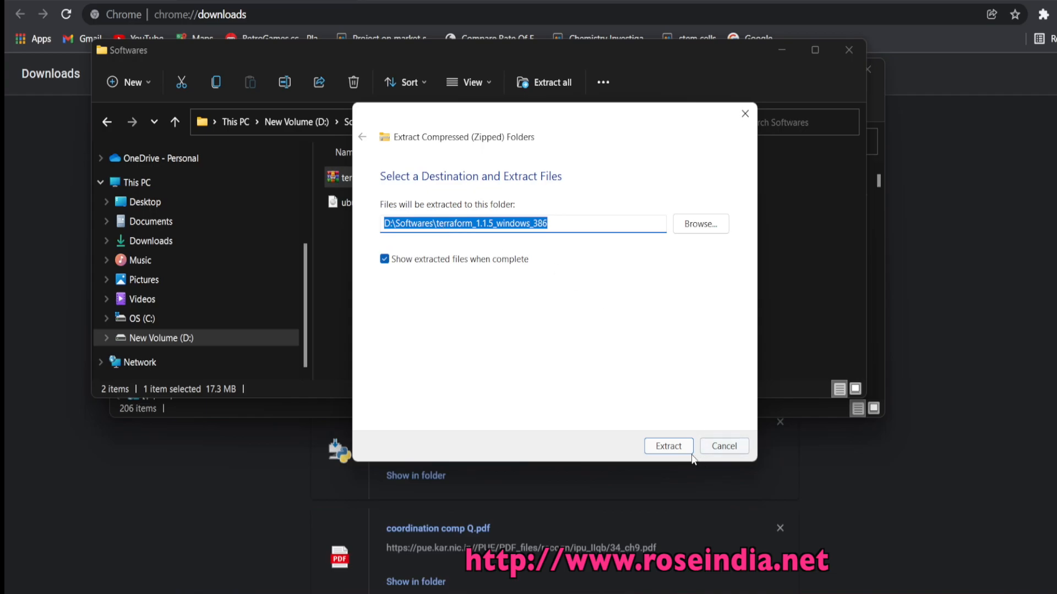
click(667, 447)
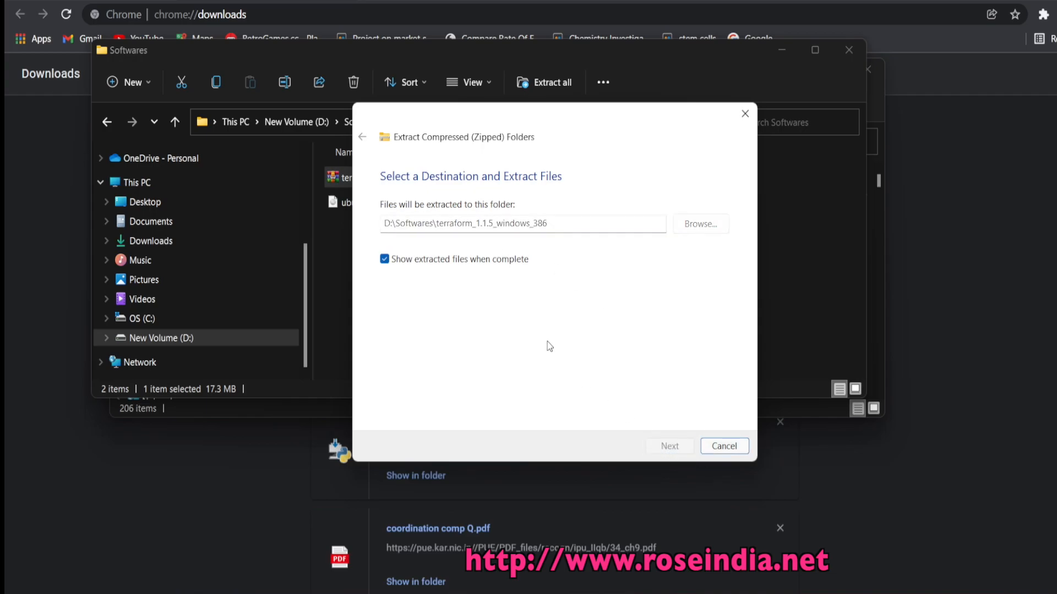
click(669, 446)
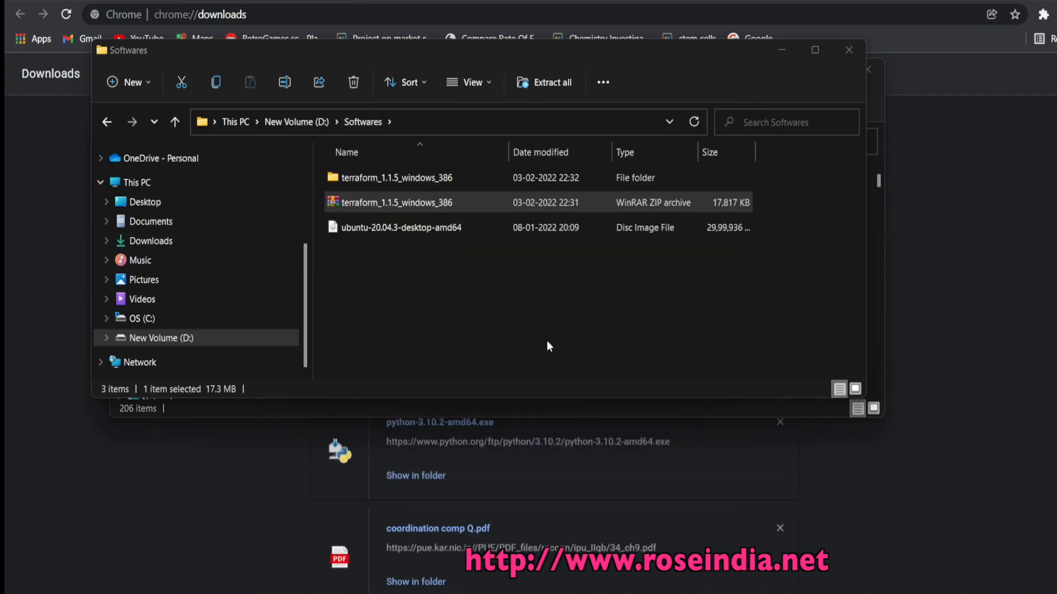
Copy the D:\Softwares\terraform_1.1.5_windows_386 folder path and close both Explorer windows.
double_click(396, 177)
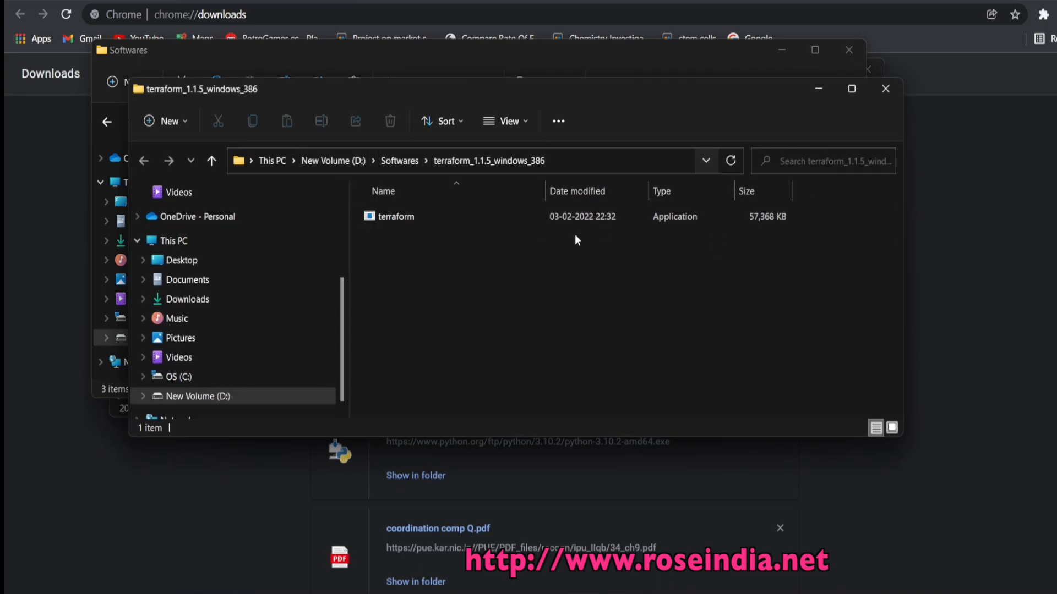
mouse_move(446, 269)
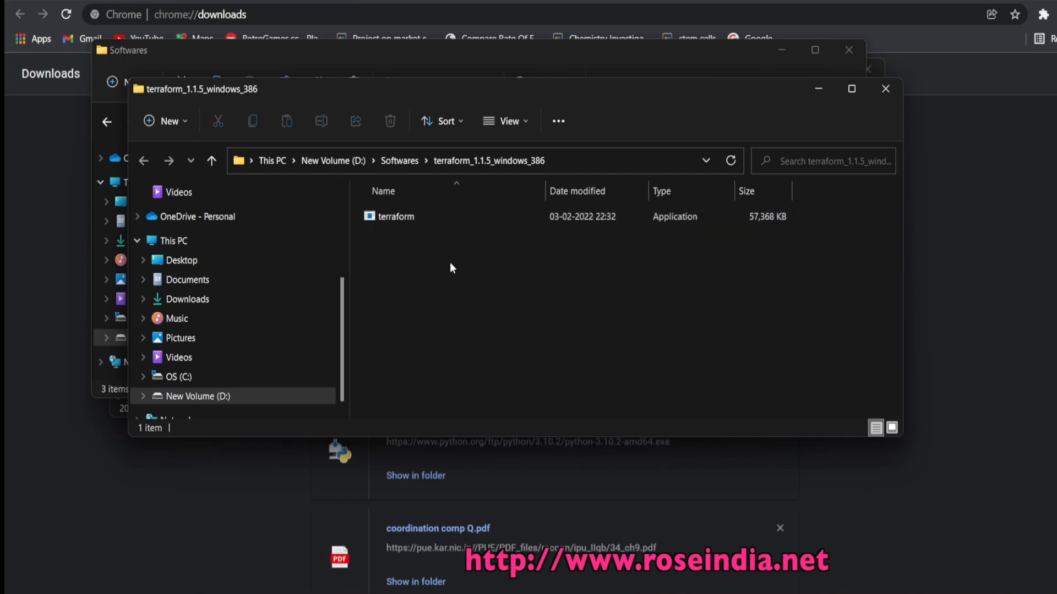
mouse_move(487, 263)
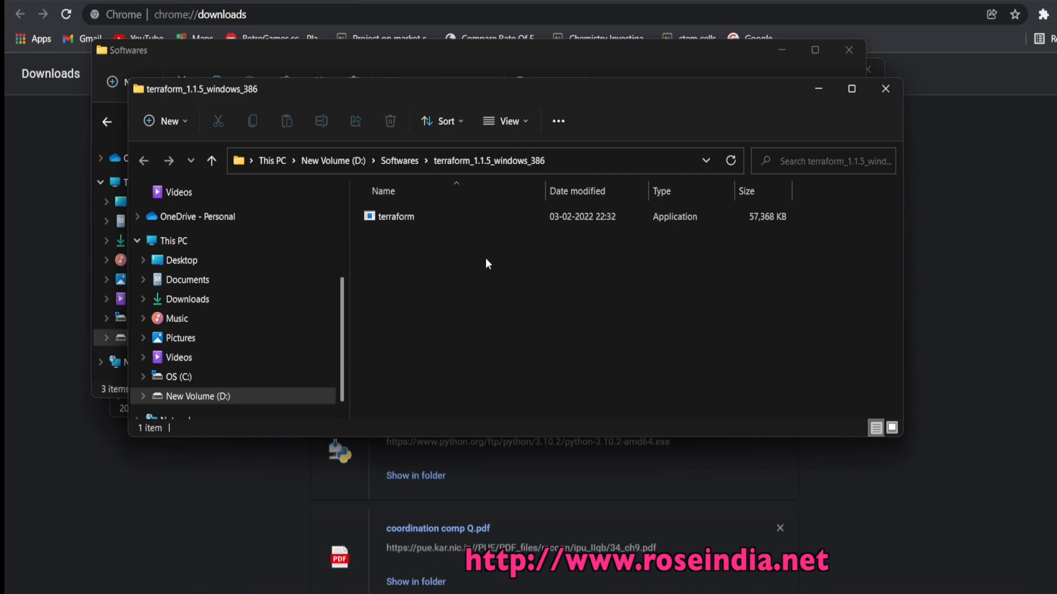
mouse_move(445, 222)
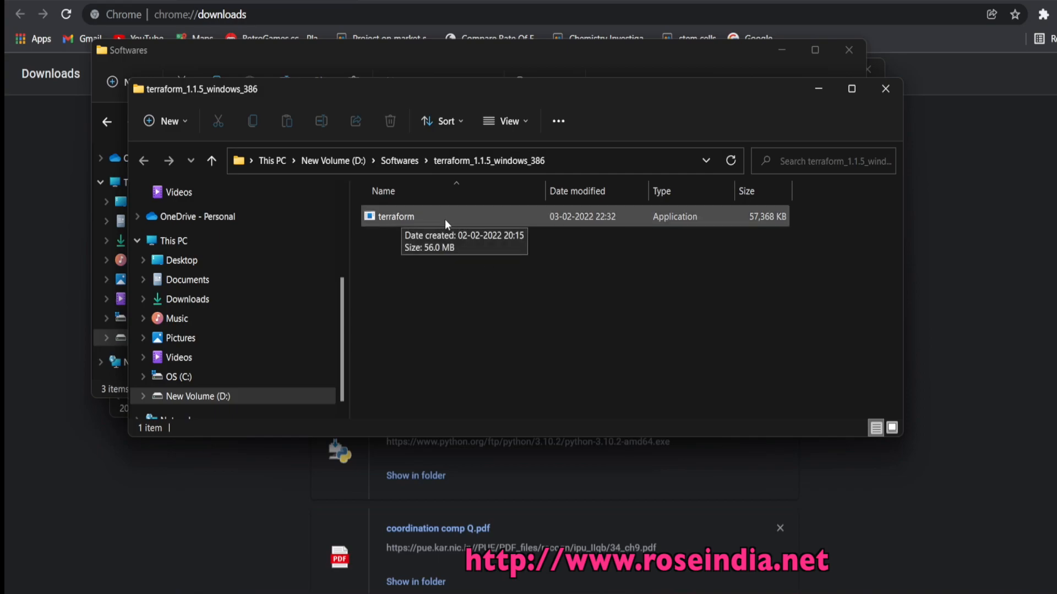
mouse_move(580, 171)
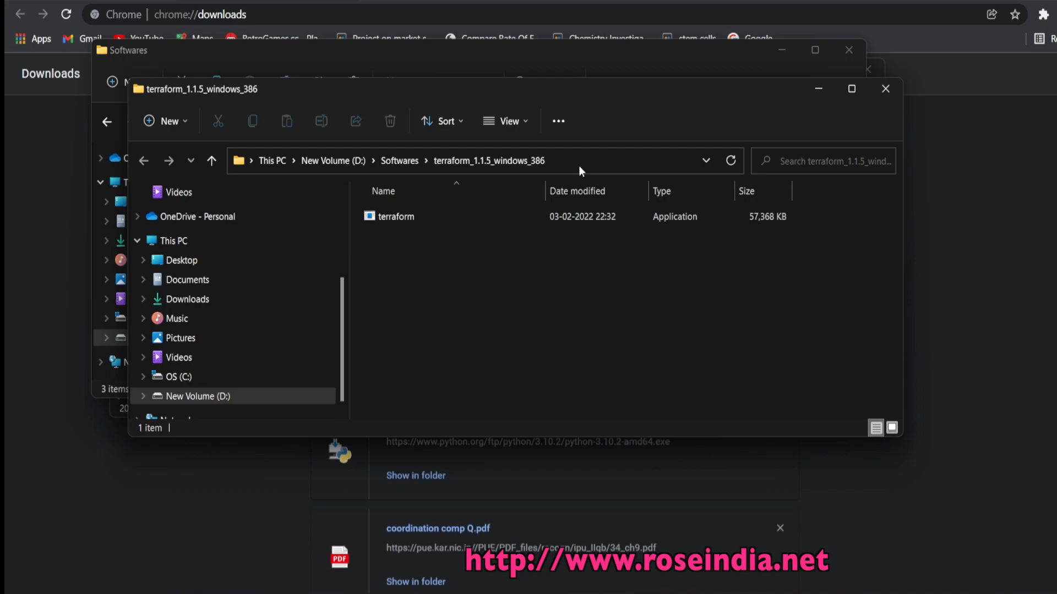
click(323, 161)
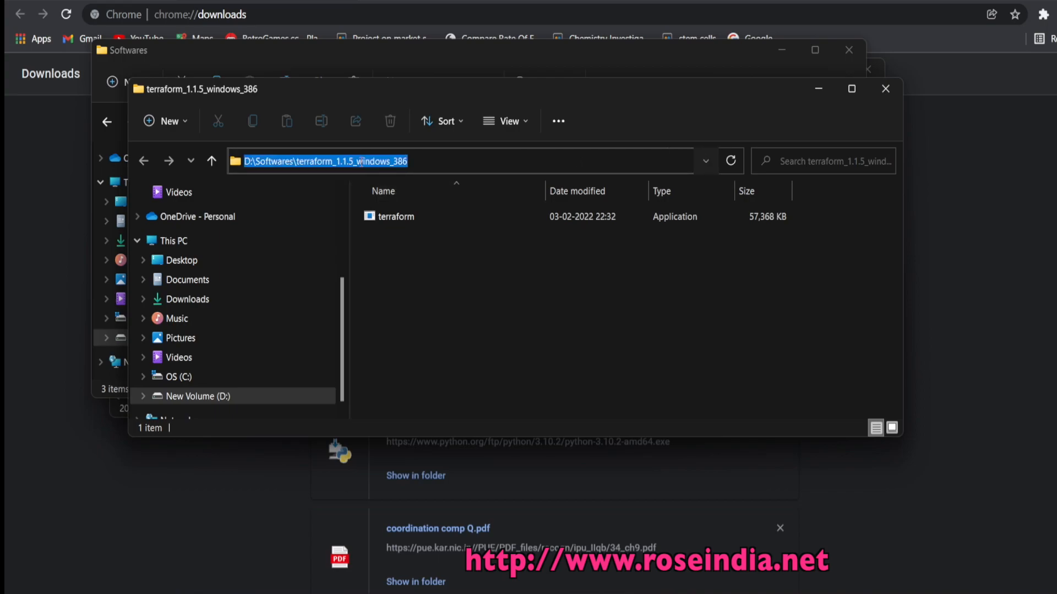
click(394, 216)
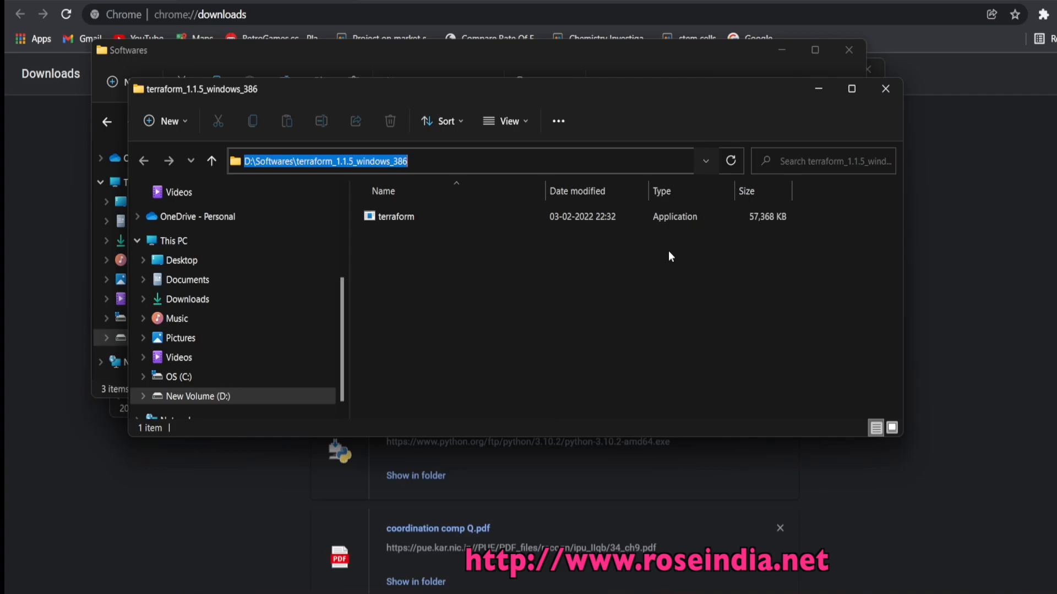
mouse_move(922, 152)
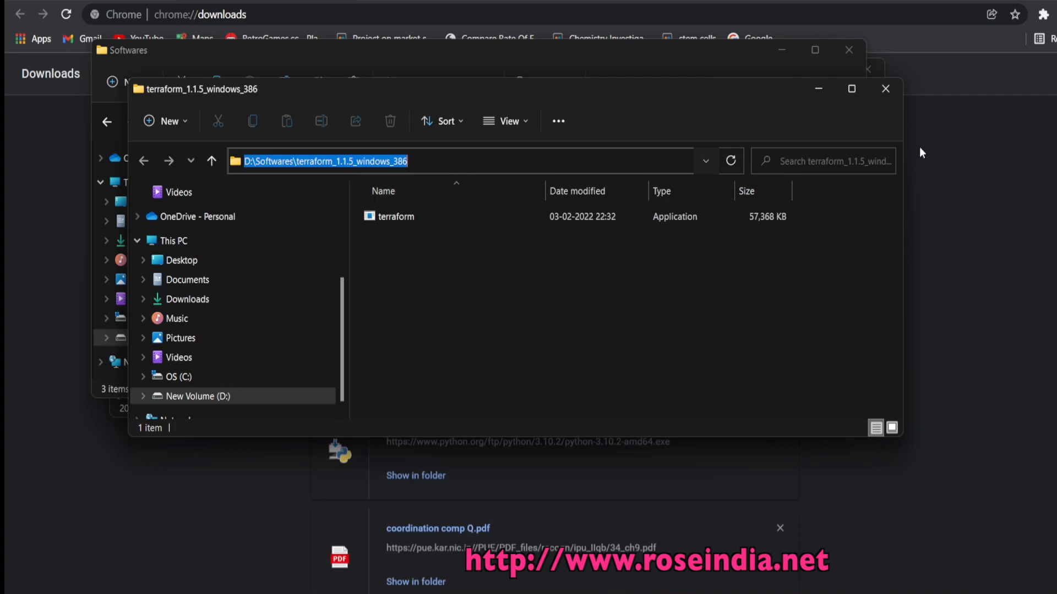
click(885, 88)
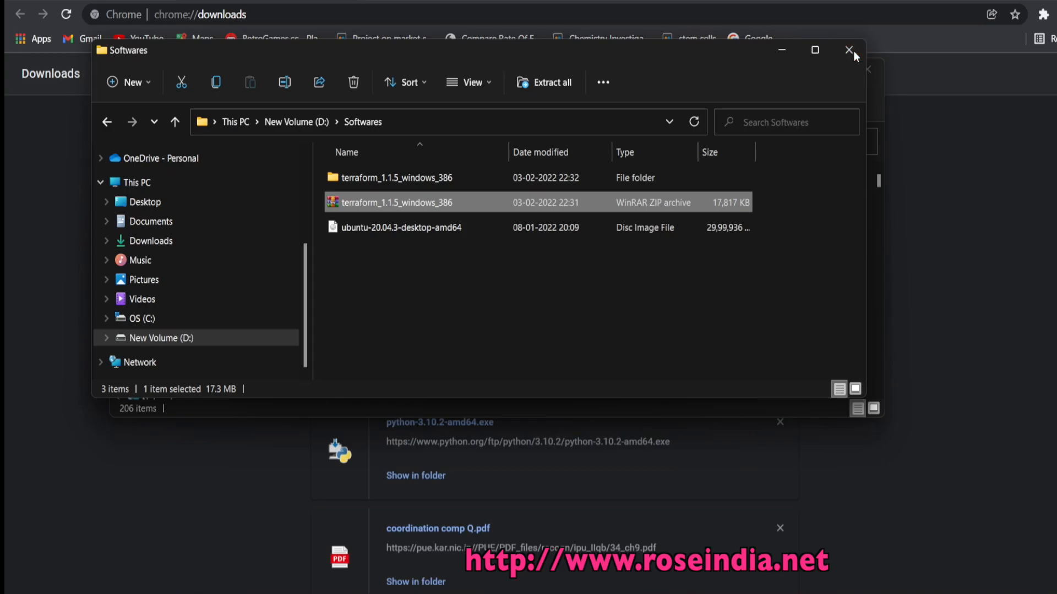
click(849, 50)
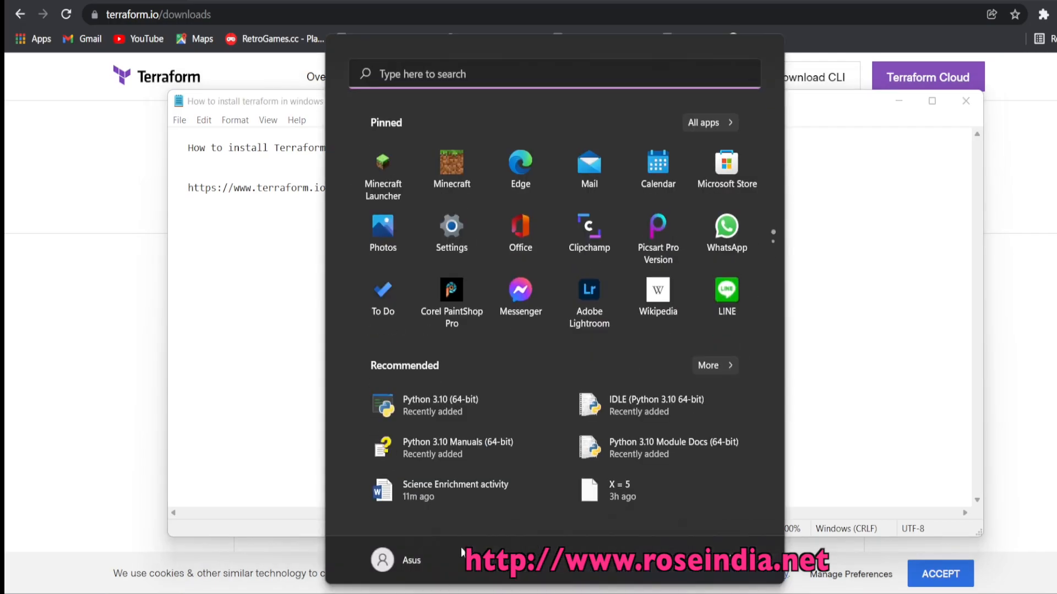
Search the Start menu for 'Edit the system environment variables'.
click(553, 74)
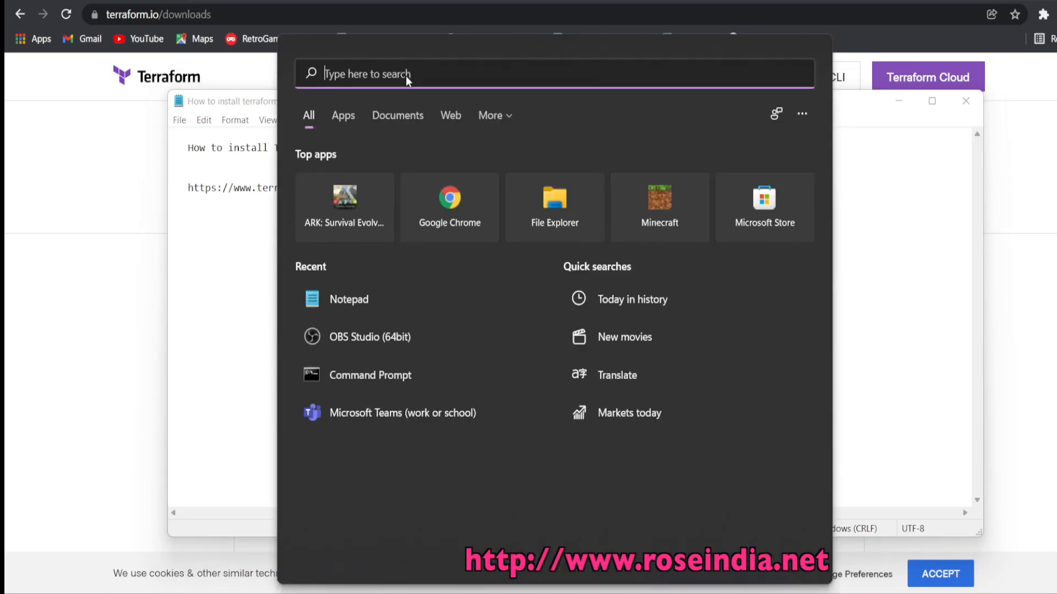
text(system Configuration)
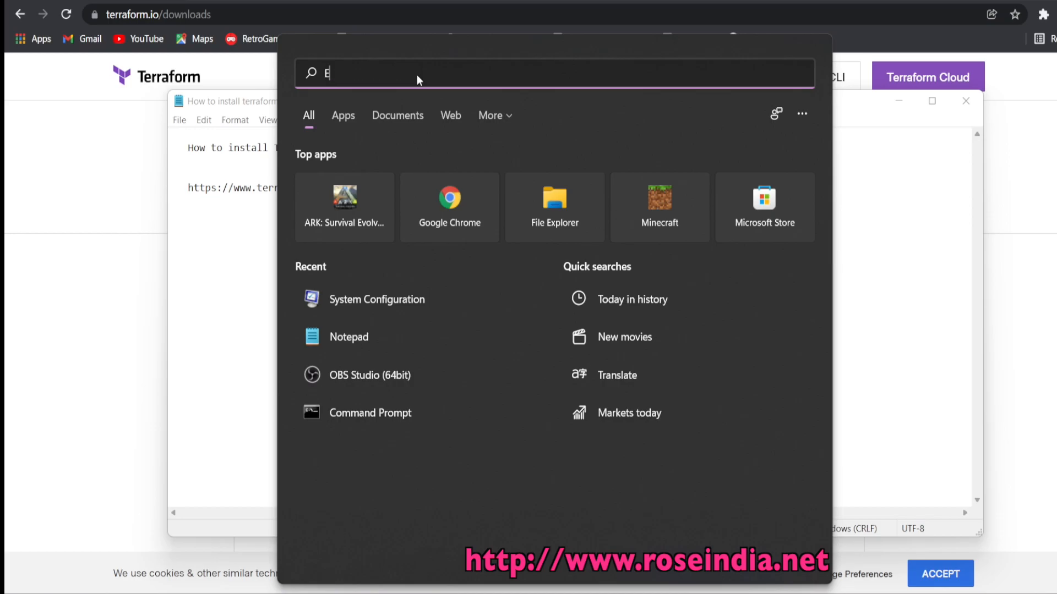
text(nvri)
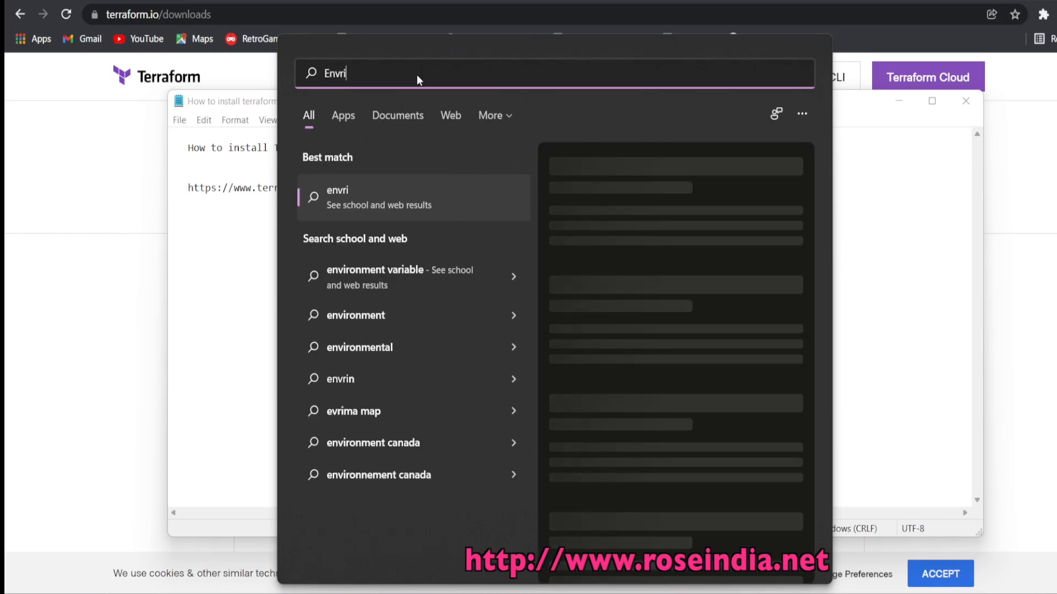
key(Backspace)
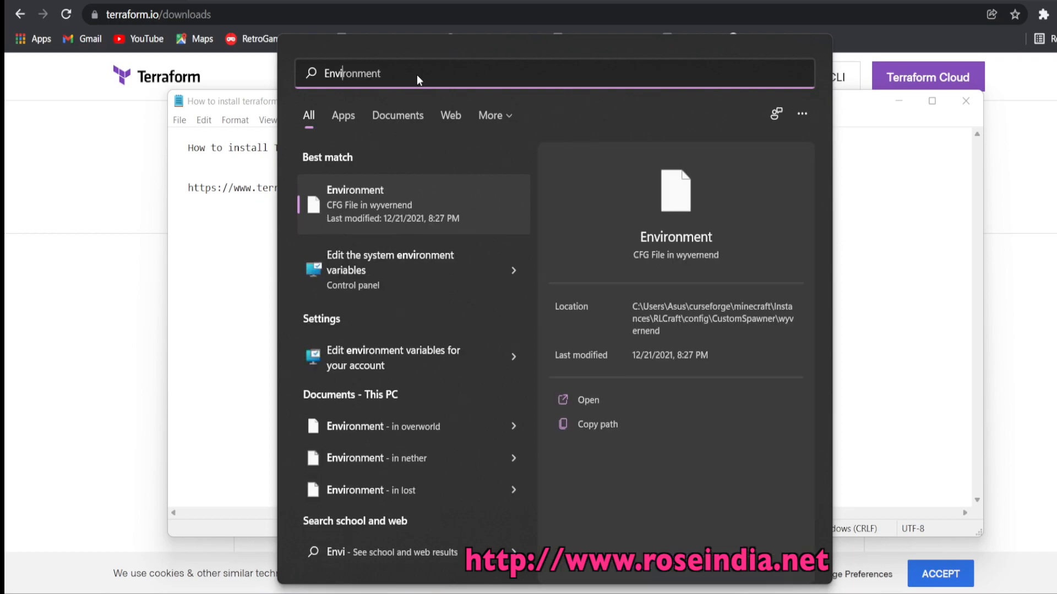
mouse_move(423, 274)
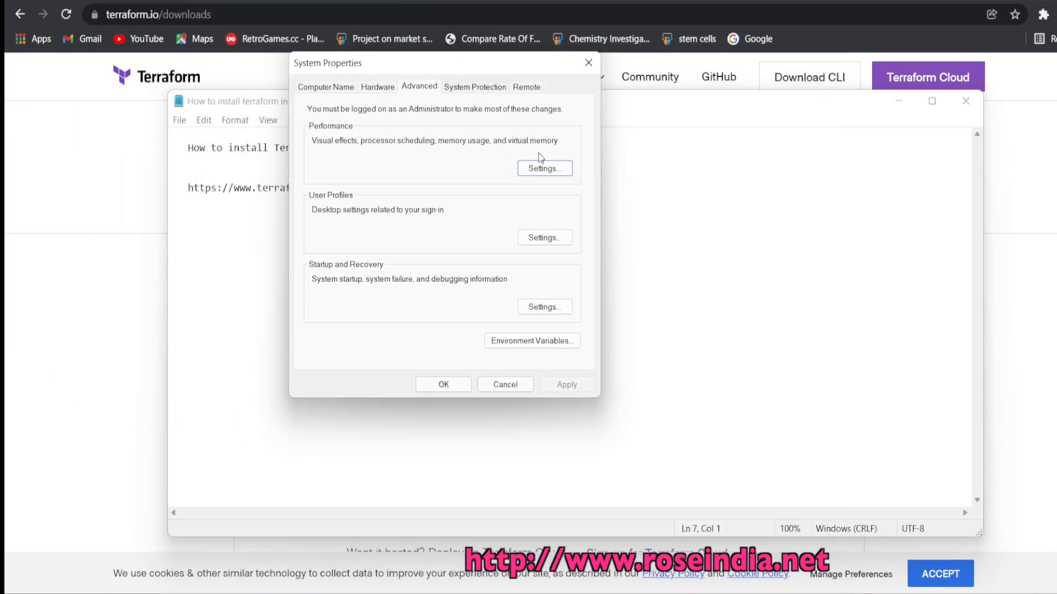
Open Environment Variables and select Path under System variables.
click(531, 340)
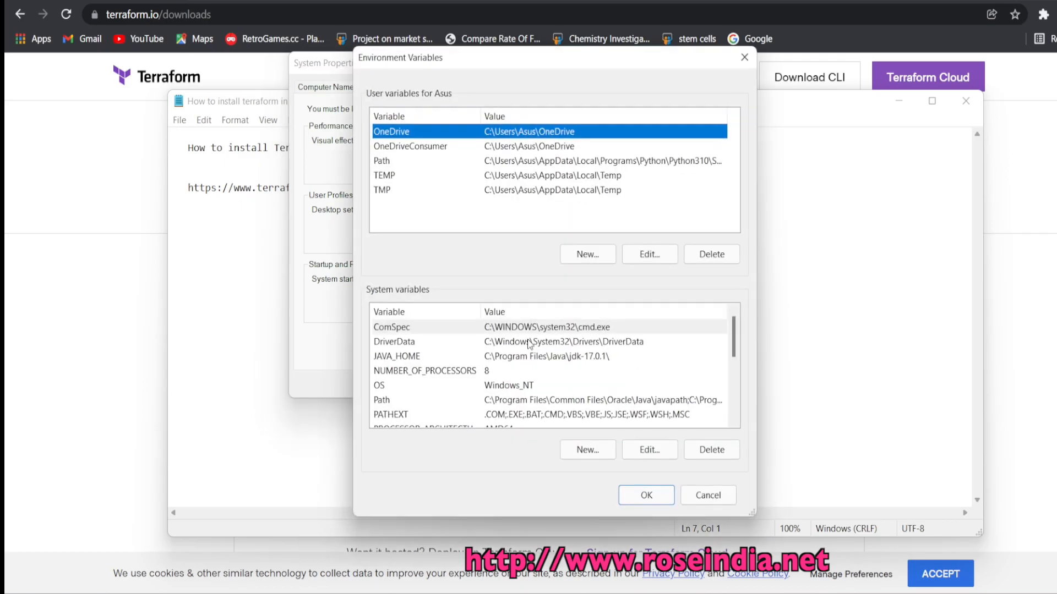
click(381, 161)
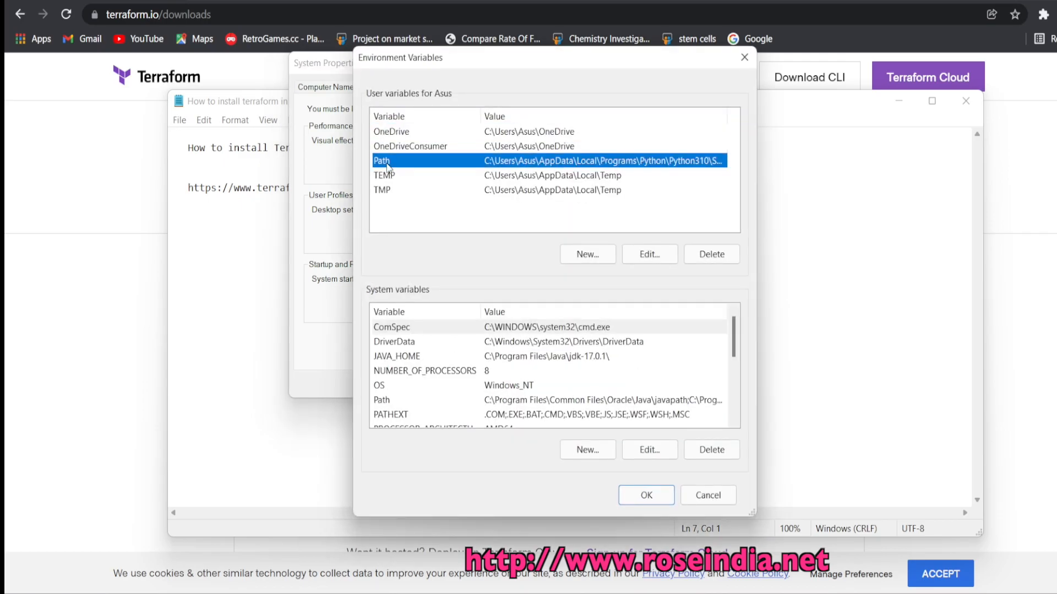
click(404, 400)
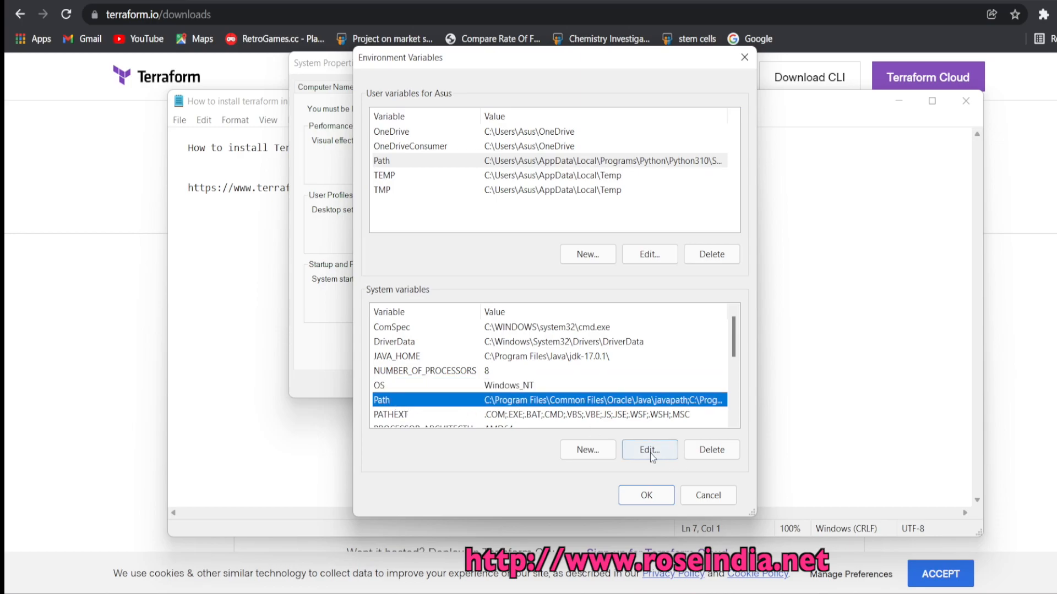
Add D:\Softwares\terraform_1.1.5_windows_386 as a new Path entry and confirm all dialogs.
click(648, 450)
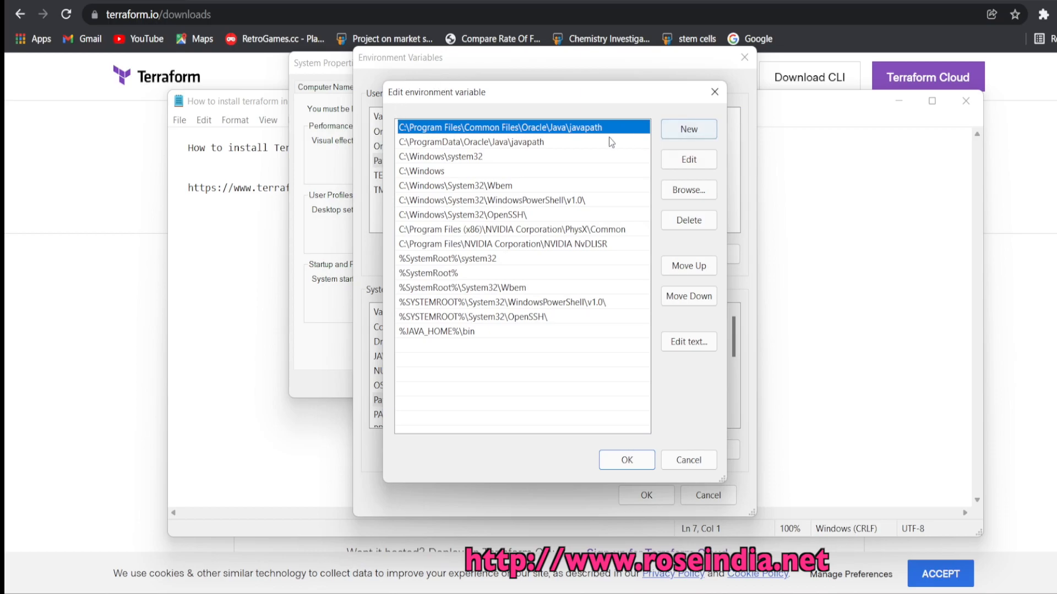
mouse_move(451, 389)
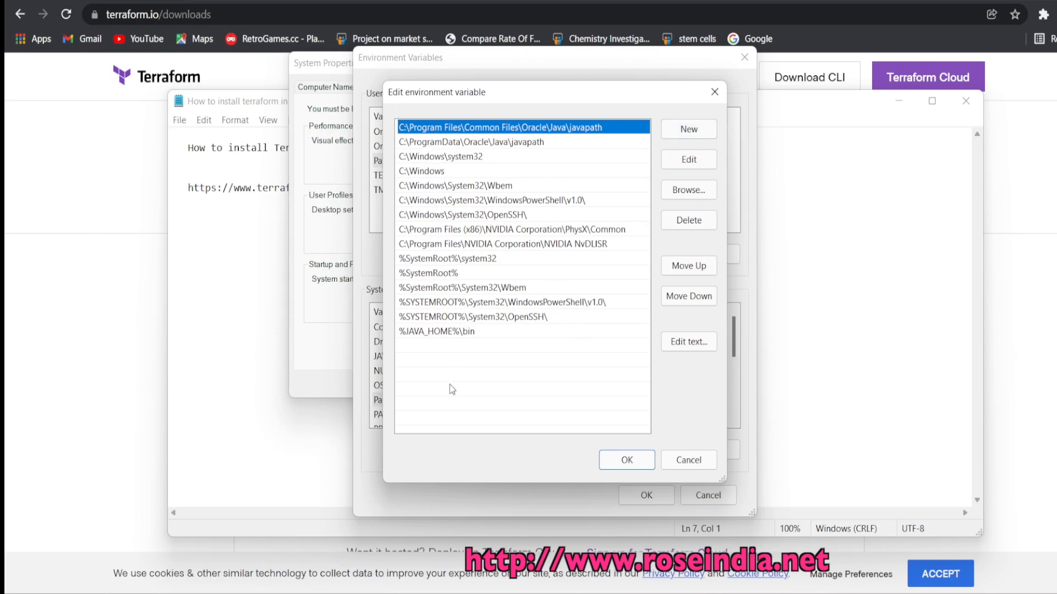
mouse_move(465, 375)
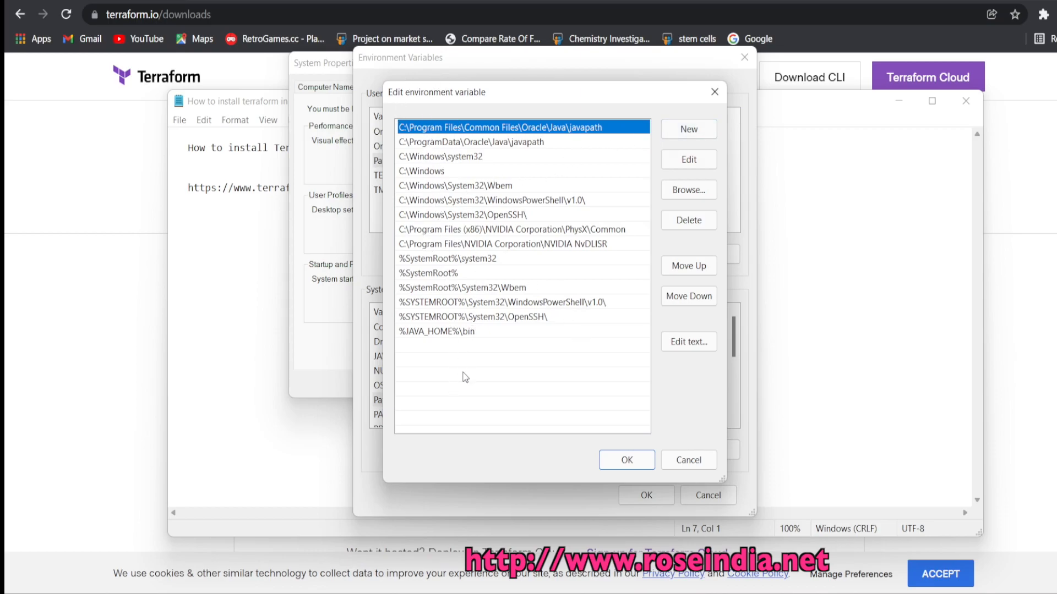
mouse_move(688, 129)
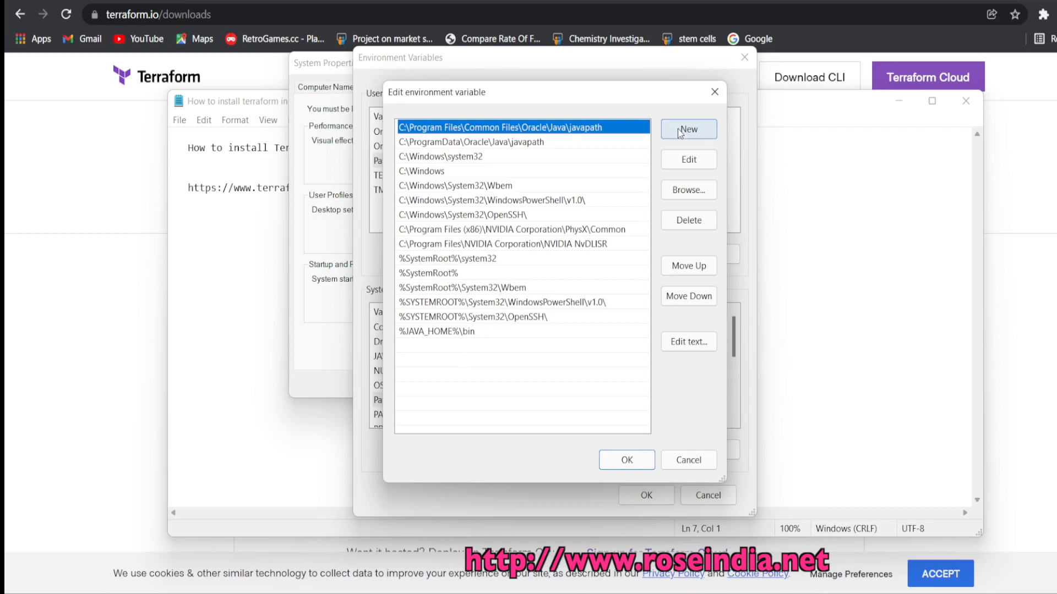
click(688, 129)
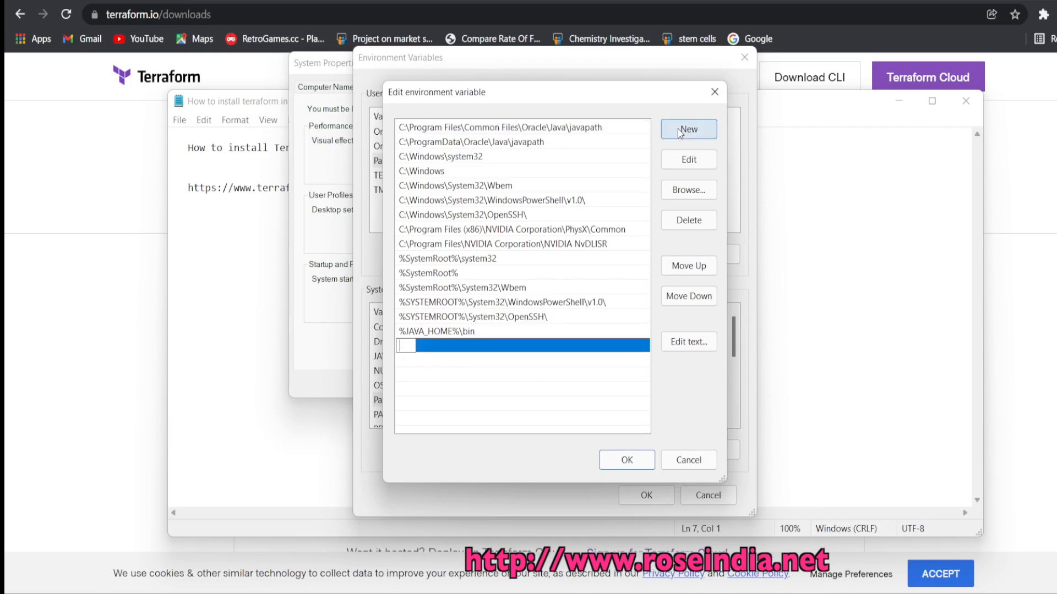
mouse_move(541, 241)
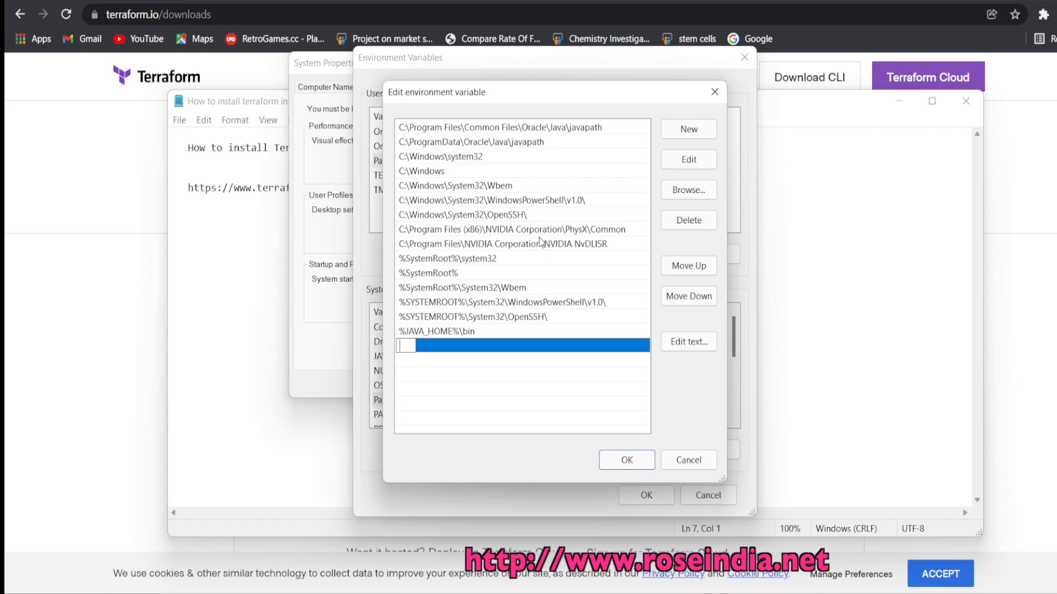
text(D:\Softwares\terraform_1.1.5_windows_386\)
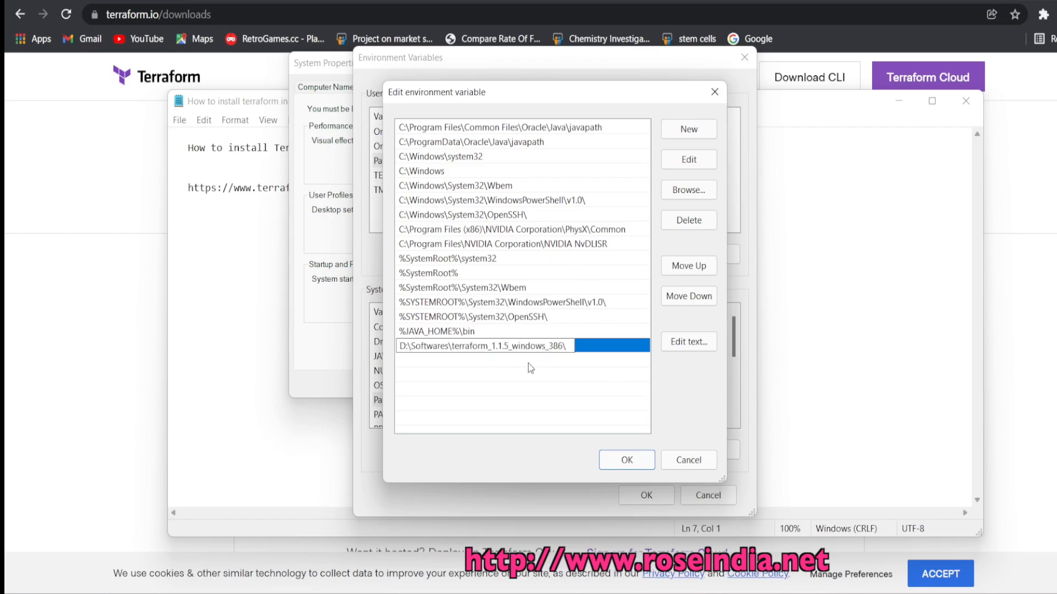
click(625, 460)
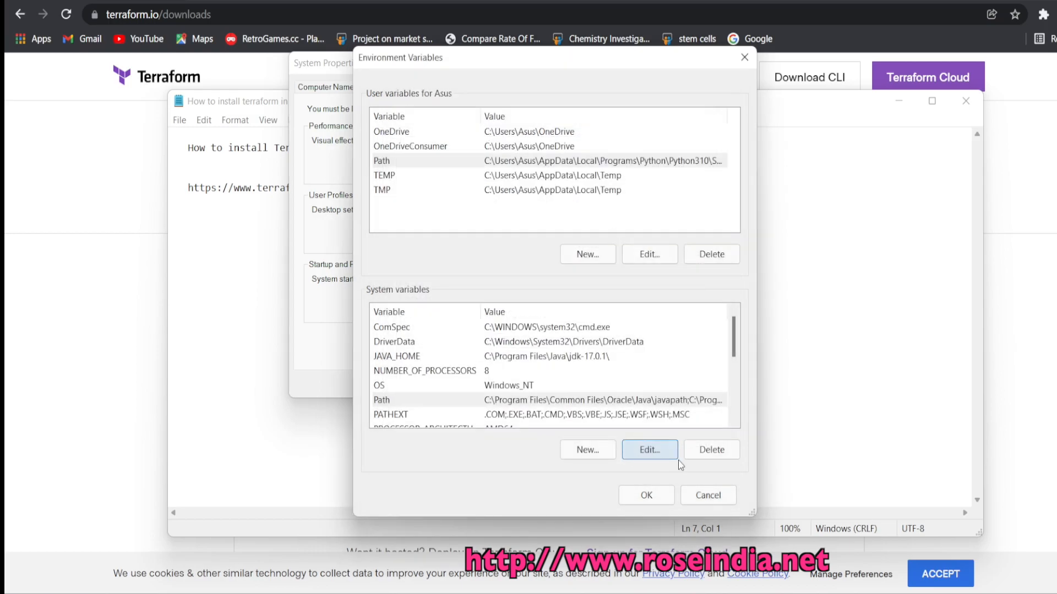
click(645, 495)
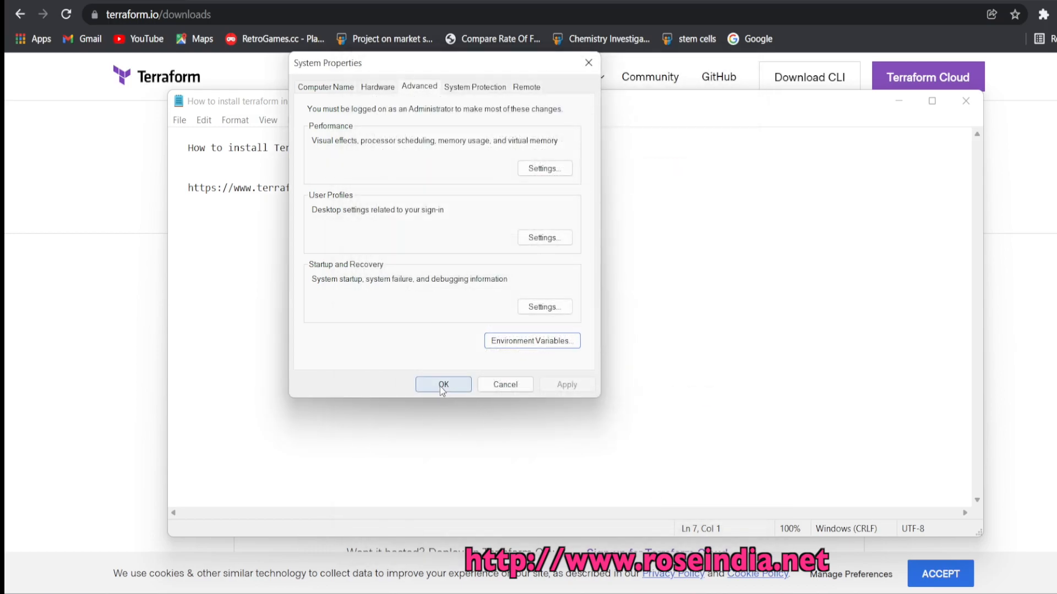
click(442, 384)
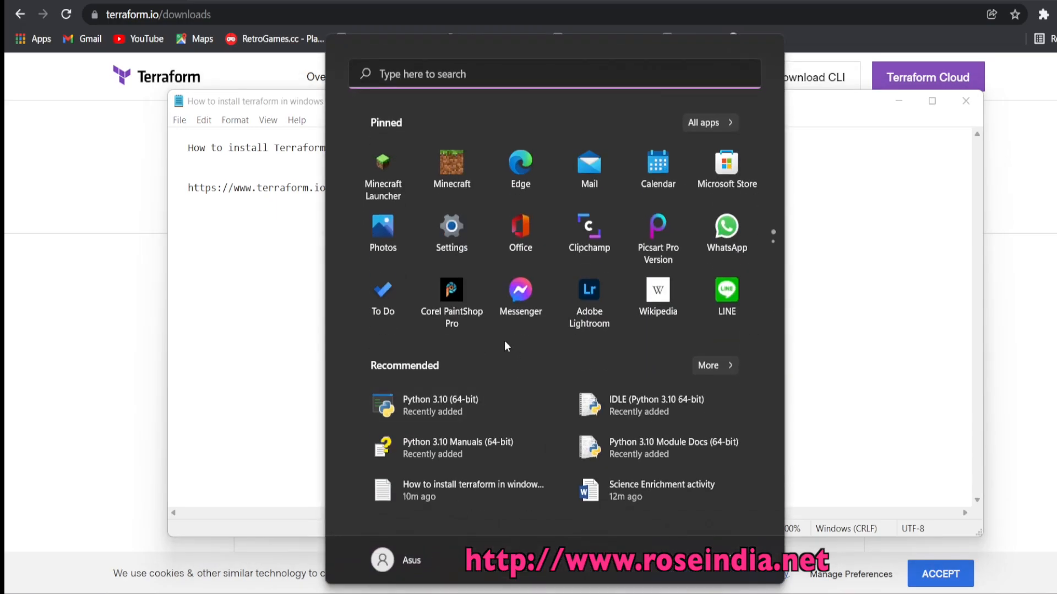
Open cmd and run terraform -version, confirming Terraform v1.1.5 on windows_386.
text(cmd)
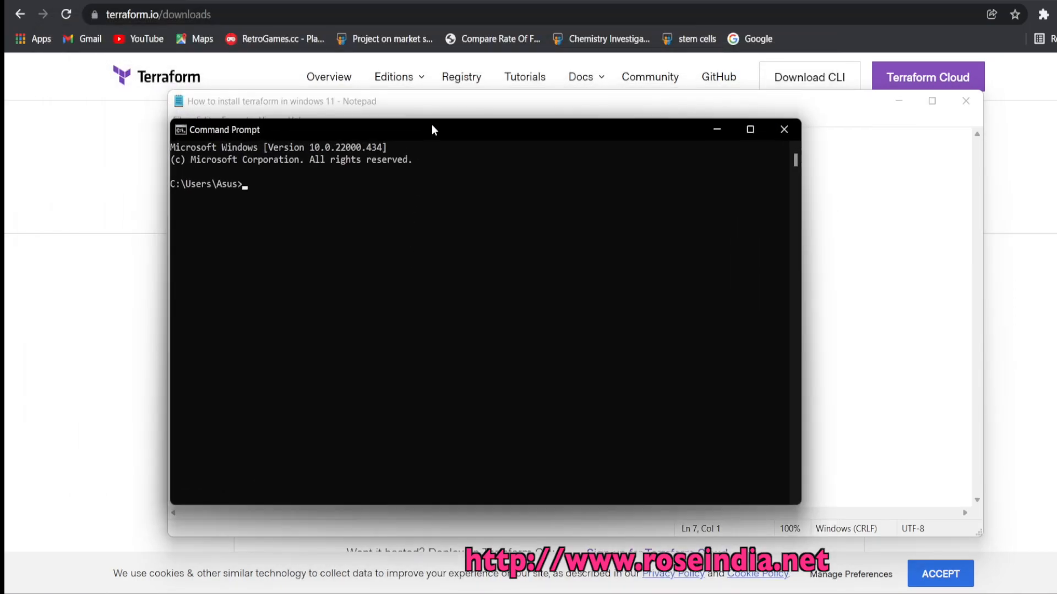
text(terraform)
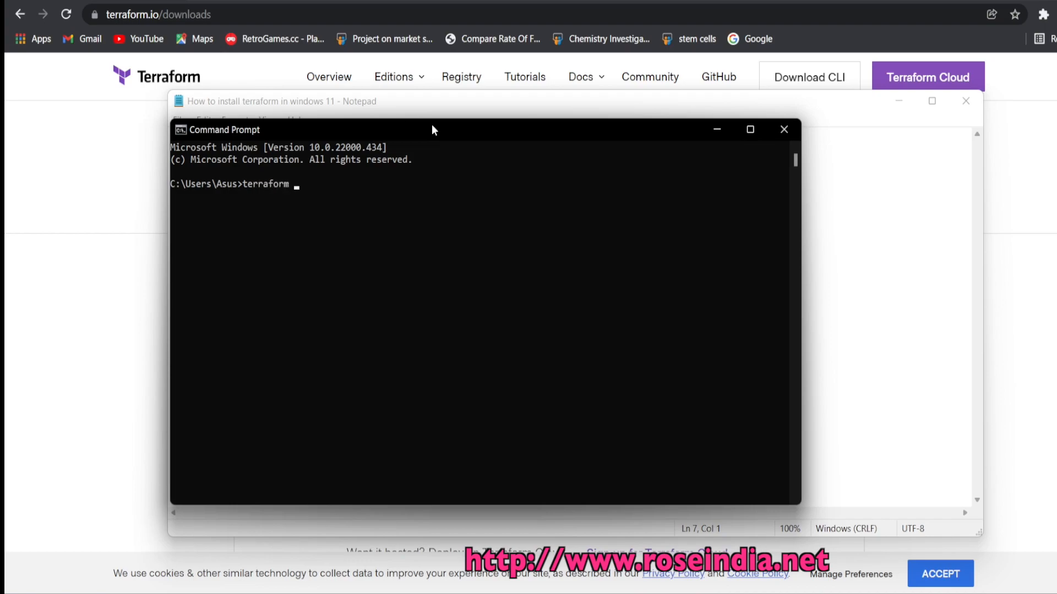
text(-version)
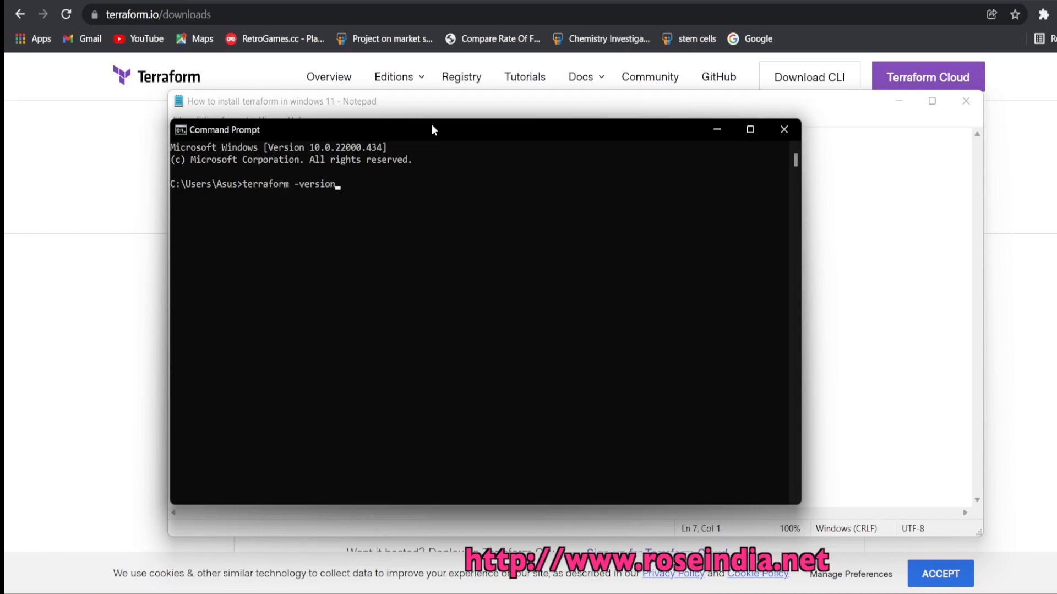
key(Return)
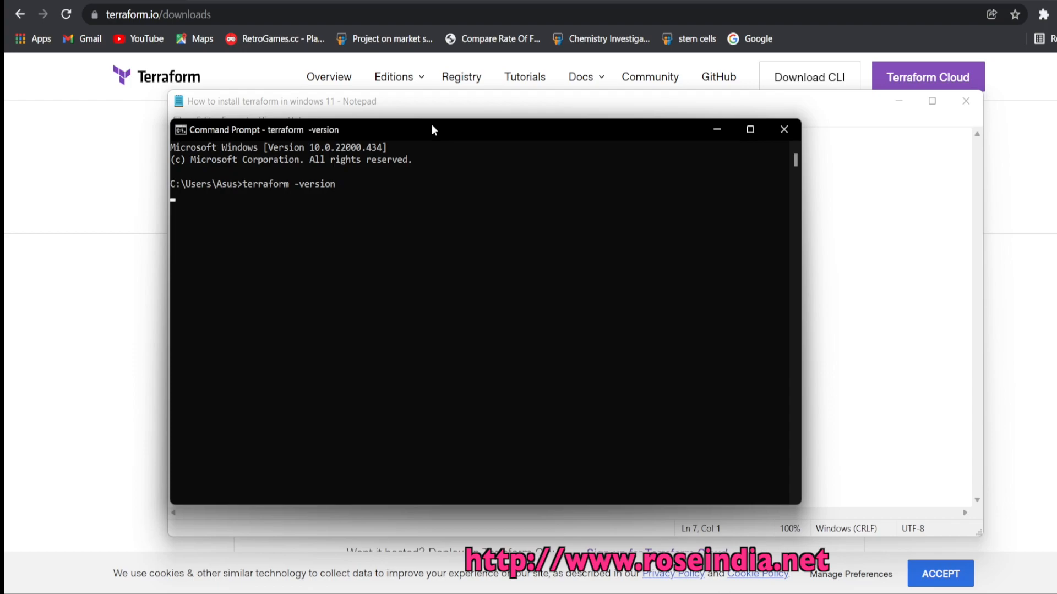
key(Return)
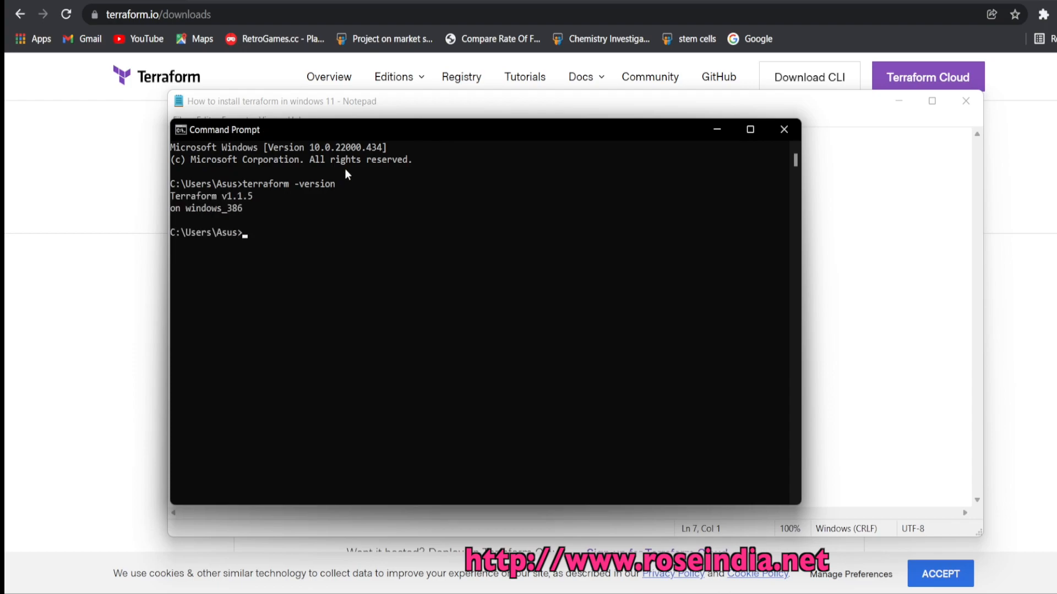
mouse_move(229, 202)
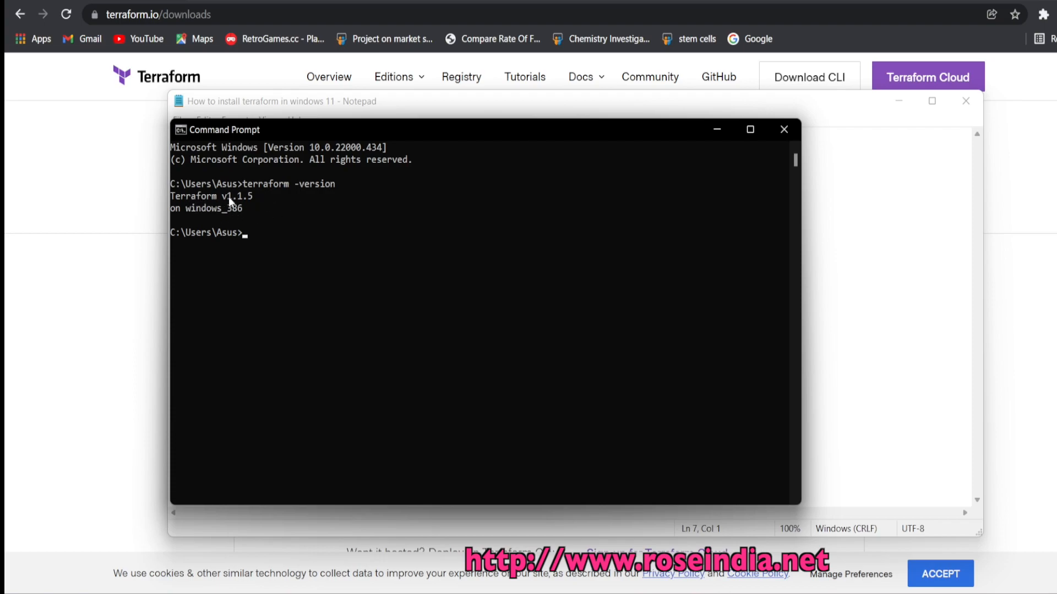
mouse_move(243, 209)
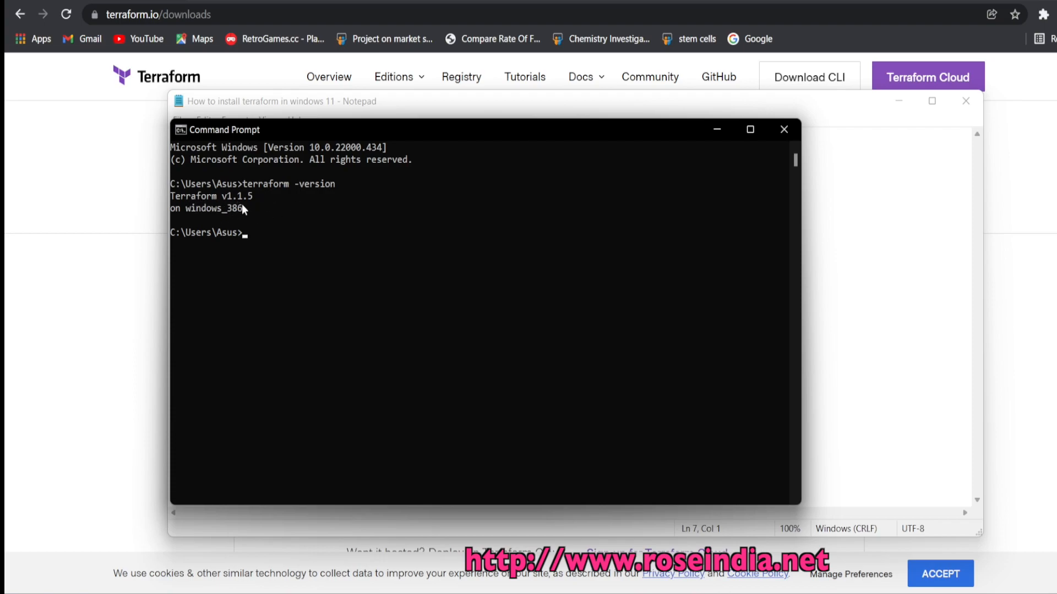
mouse_move(190, 218)
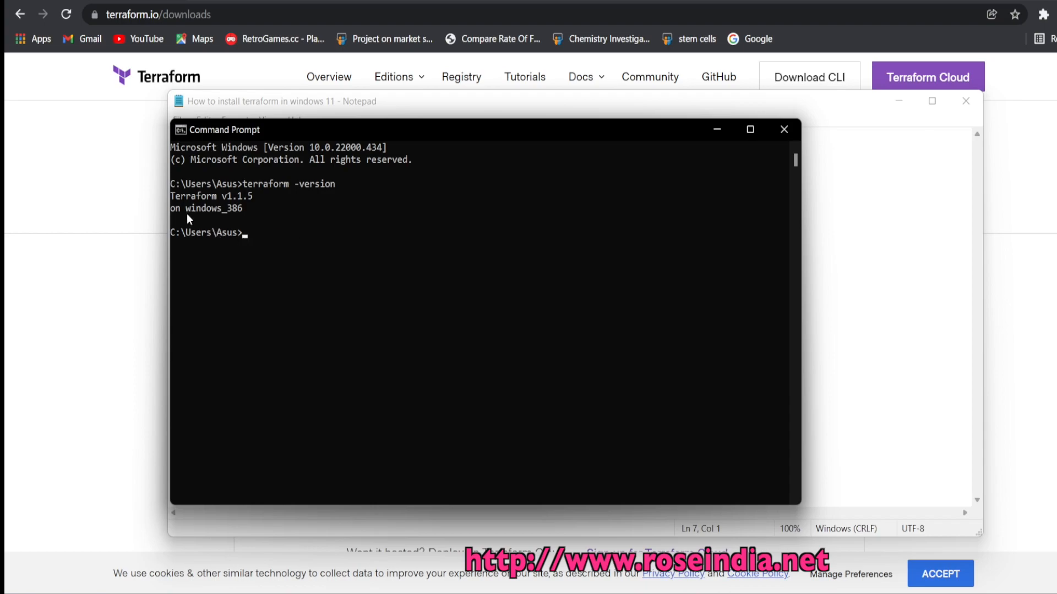
mouse_move(308, 211)
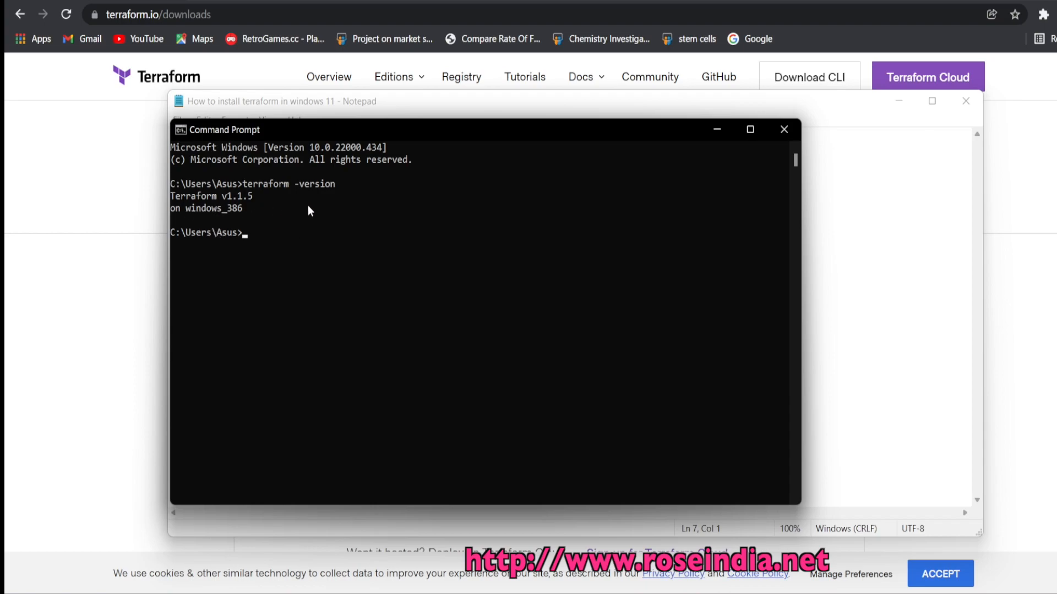